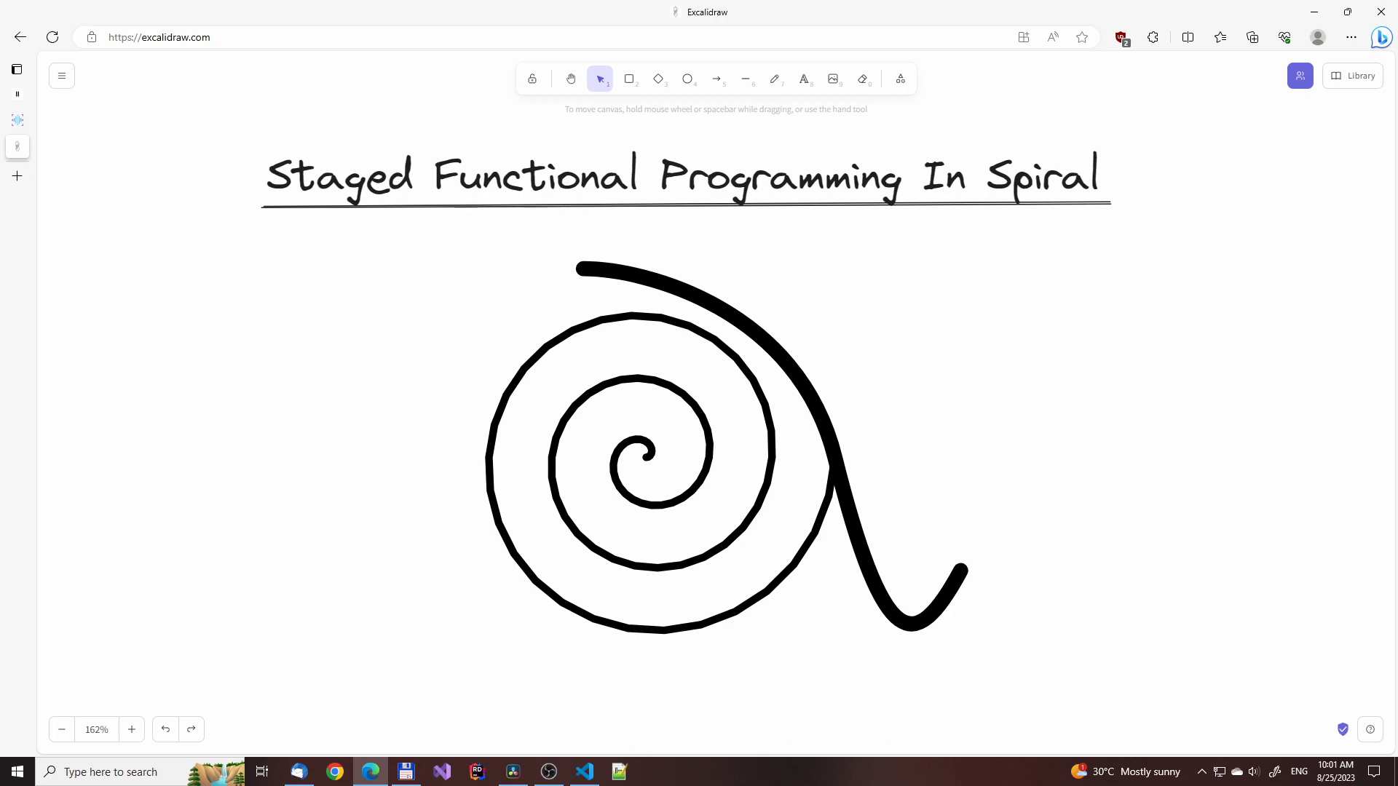
mouse_move(866, 337)
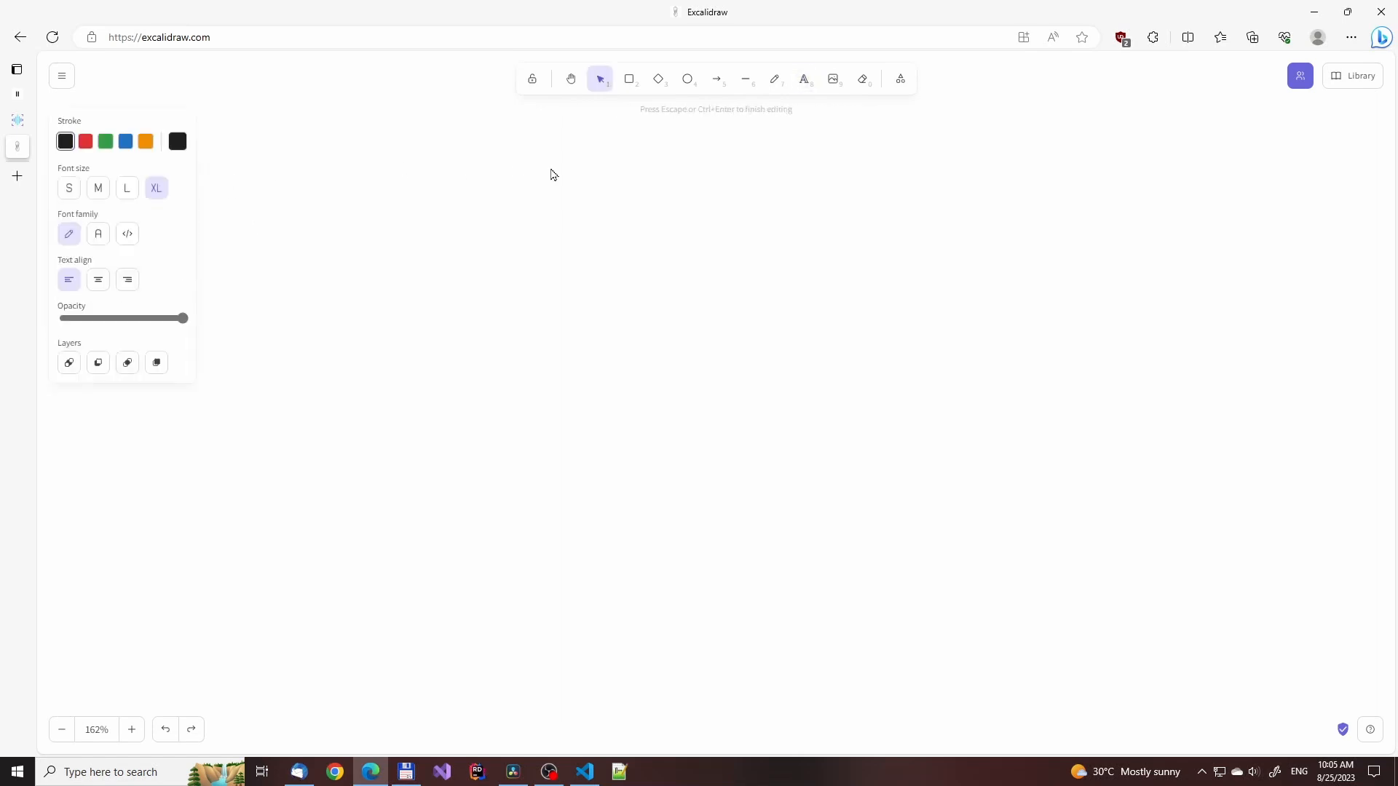
Write the heading 'Why FPGAs?' on the canvas
type("Why F")
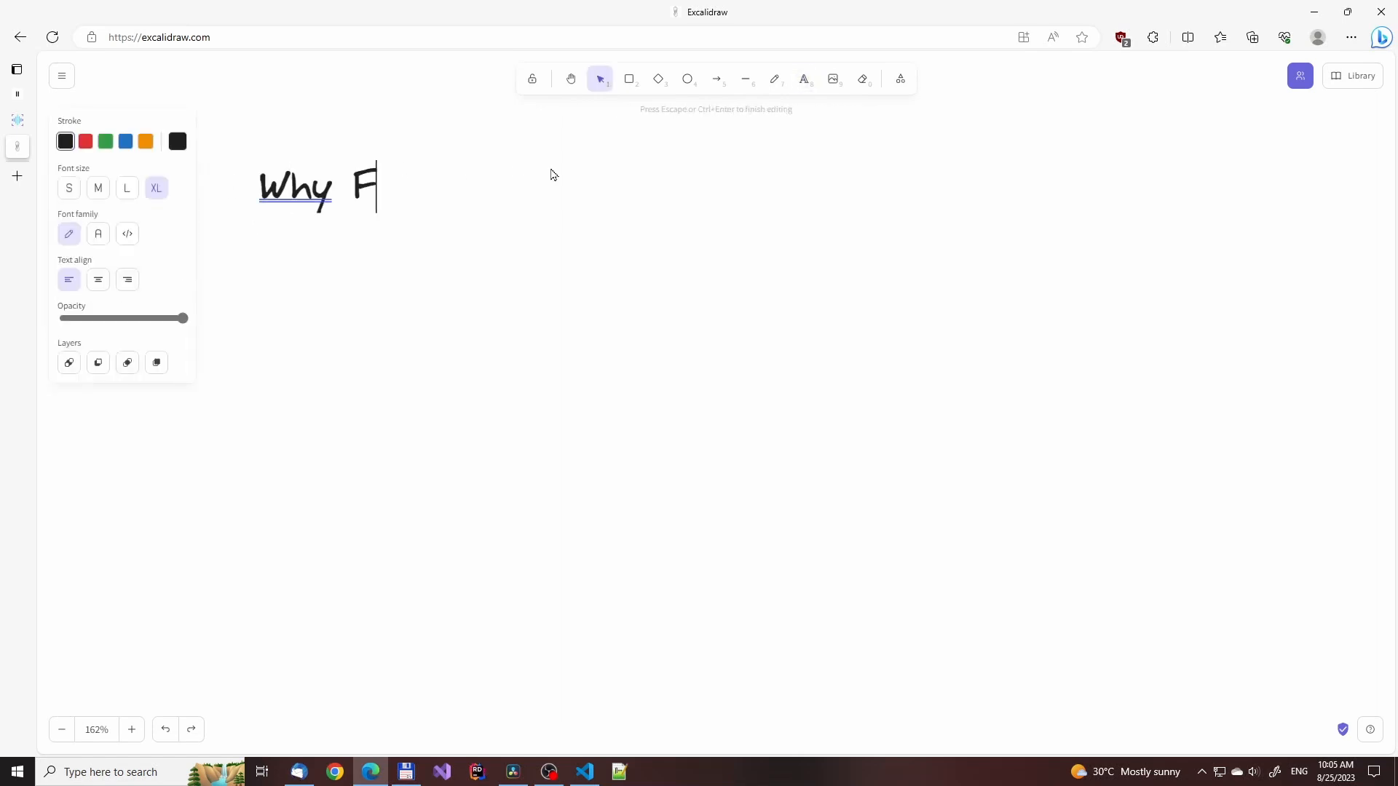
type("PGAs?")
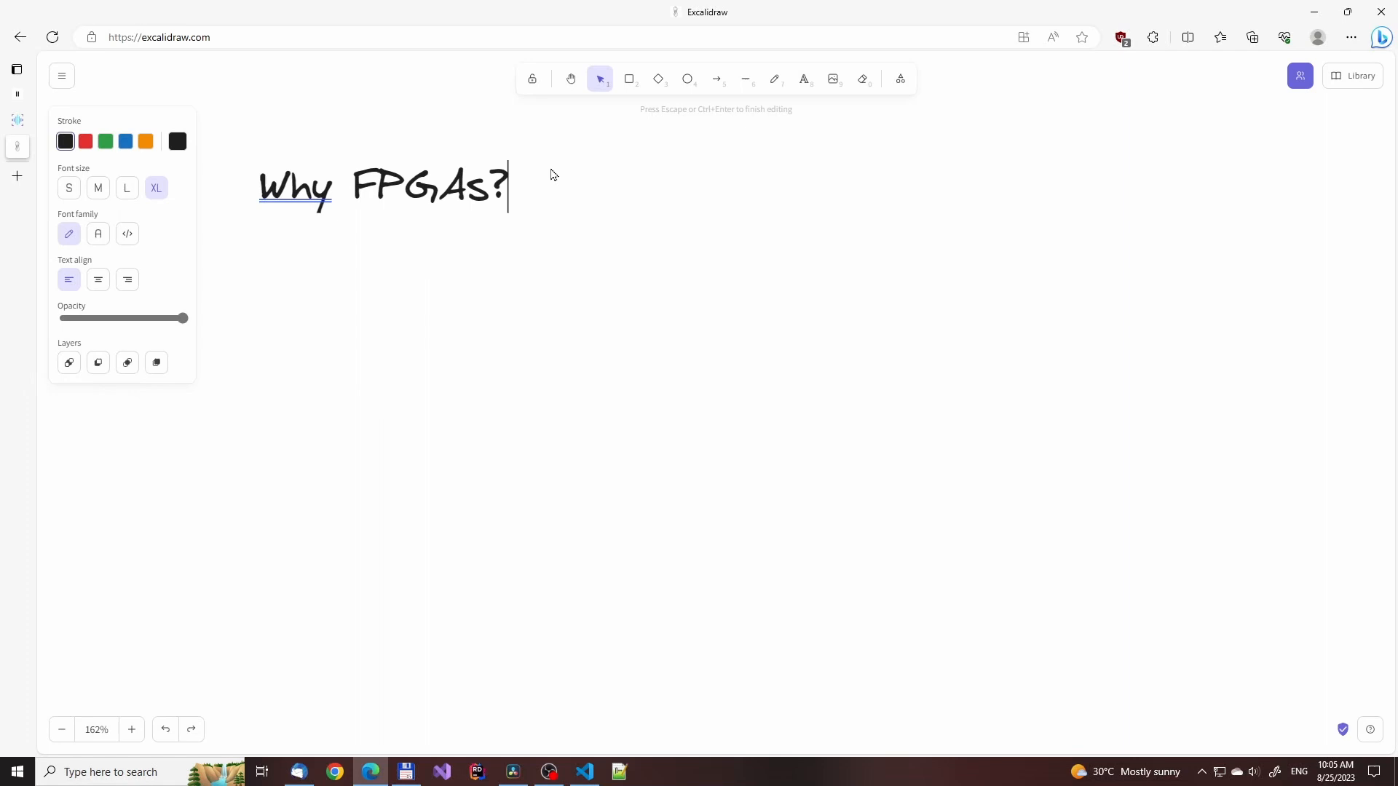
key("Escape")
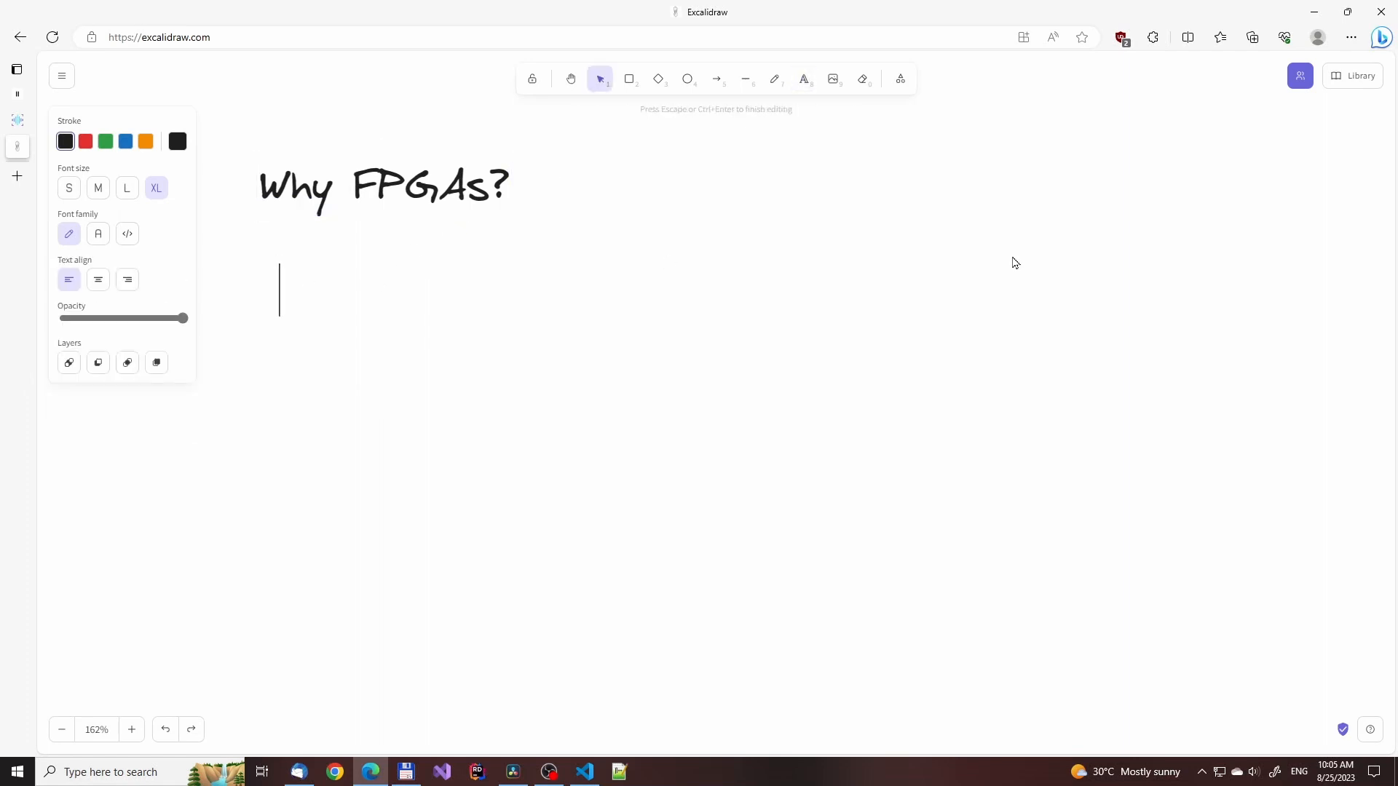
Add the question 'Why not CPUs or GPUs?' beneath the heading
type("Why")
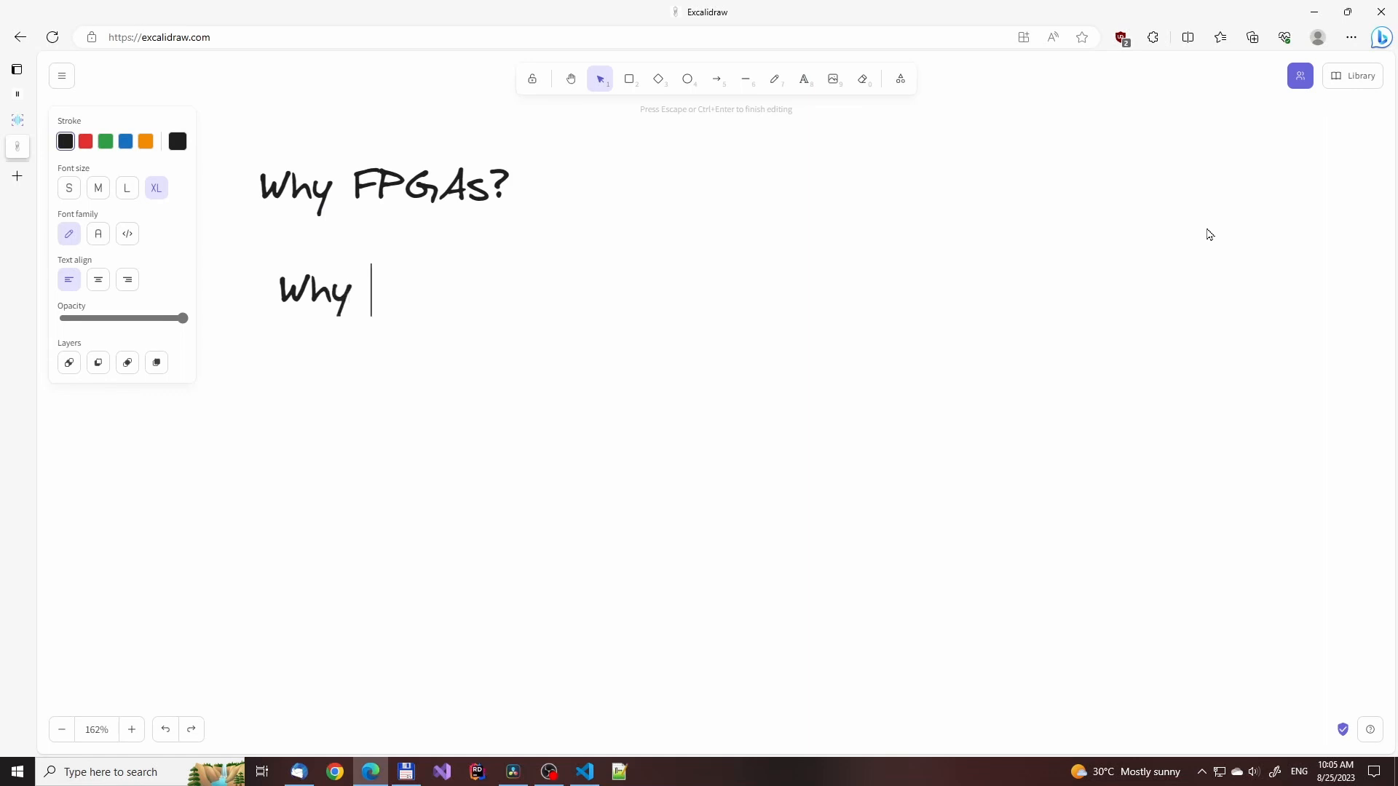
type("not CPUs")
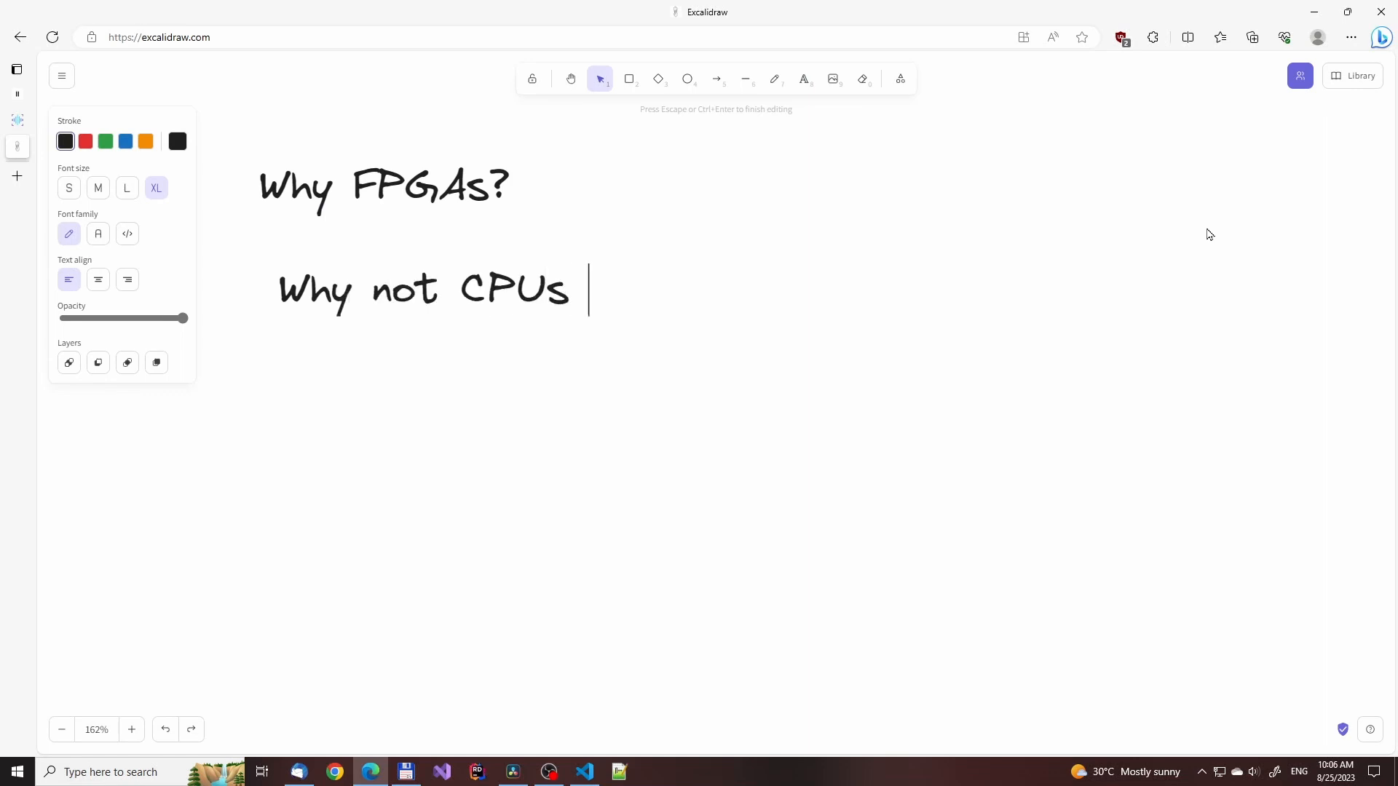
type("or GPUs")
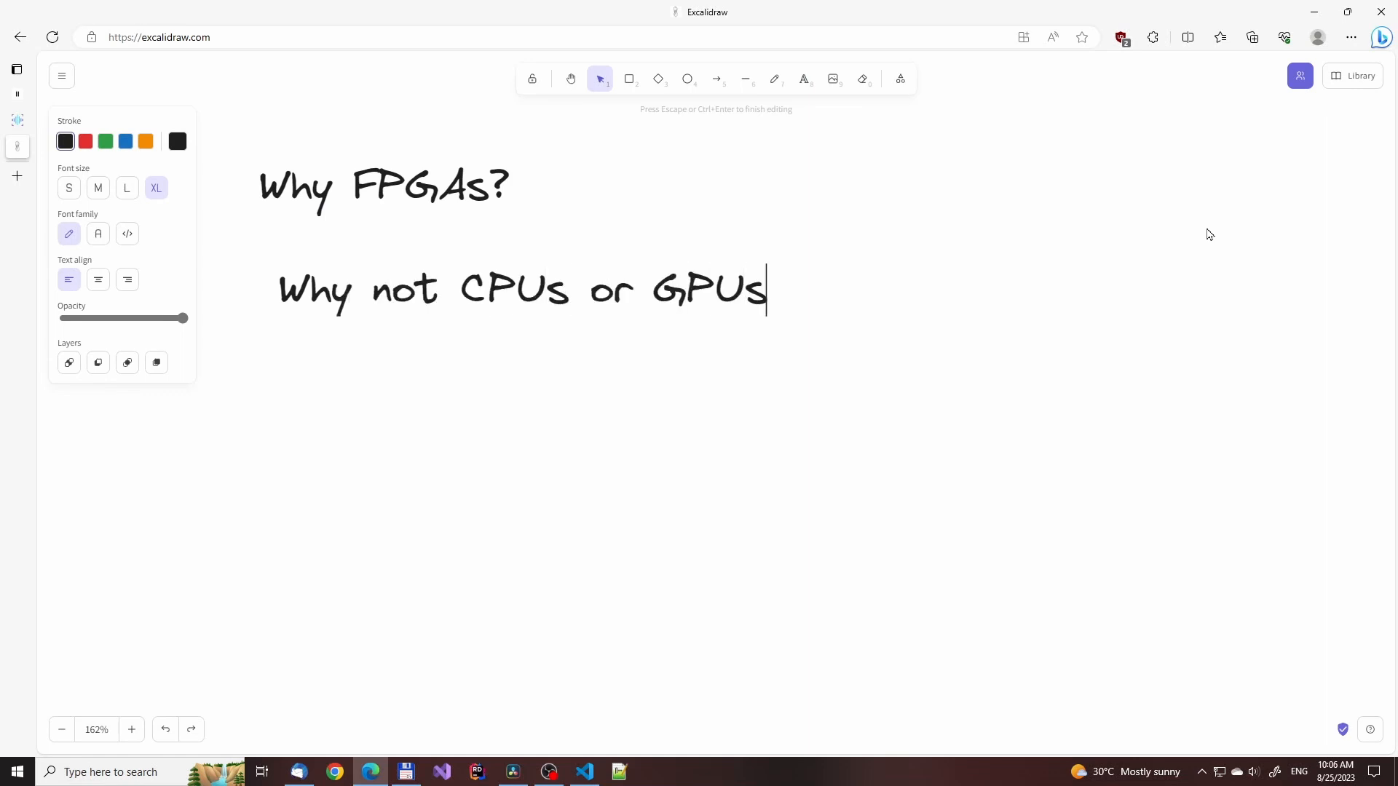
type("?")
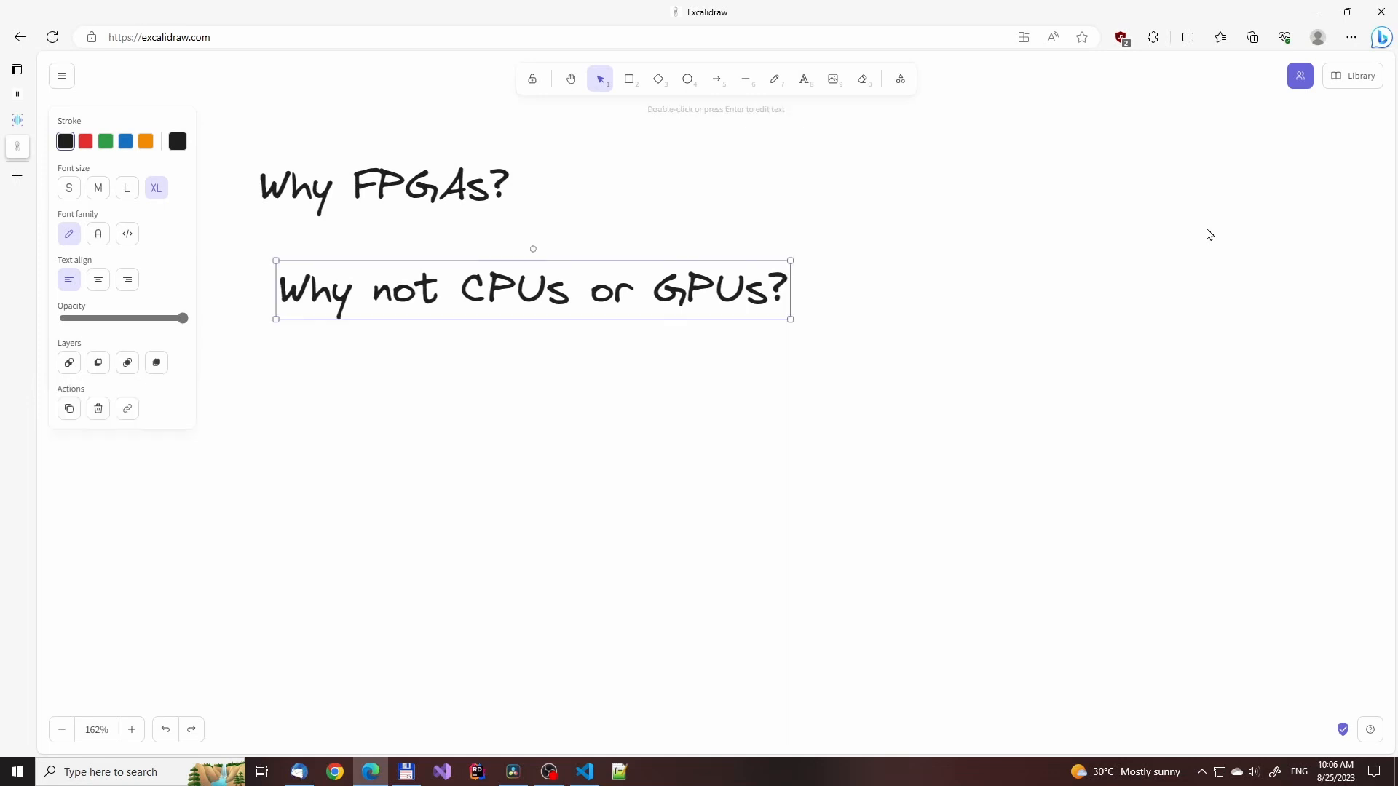
left_click(629, 78)
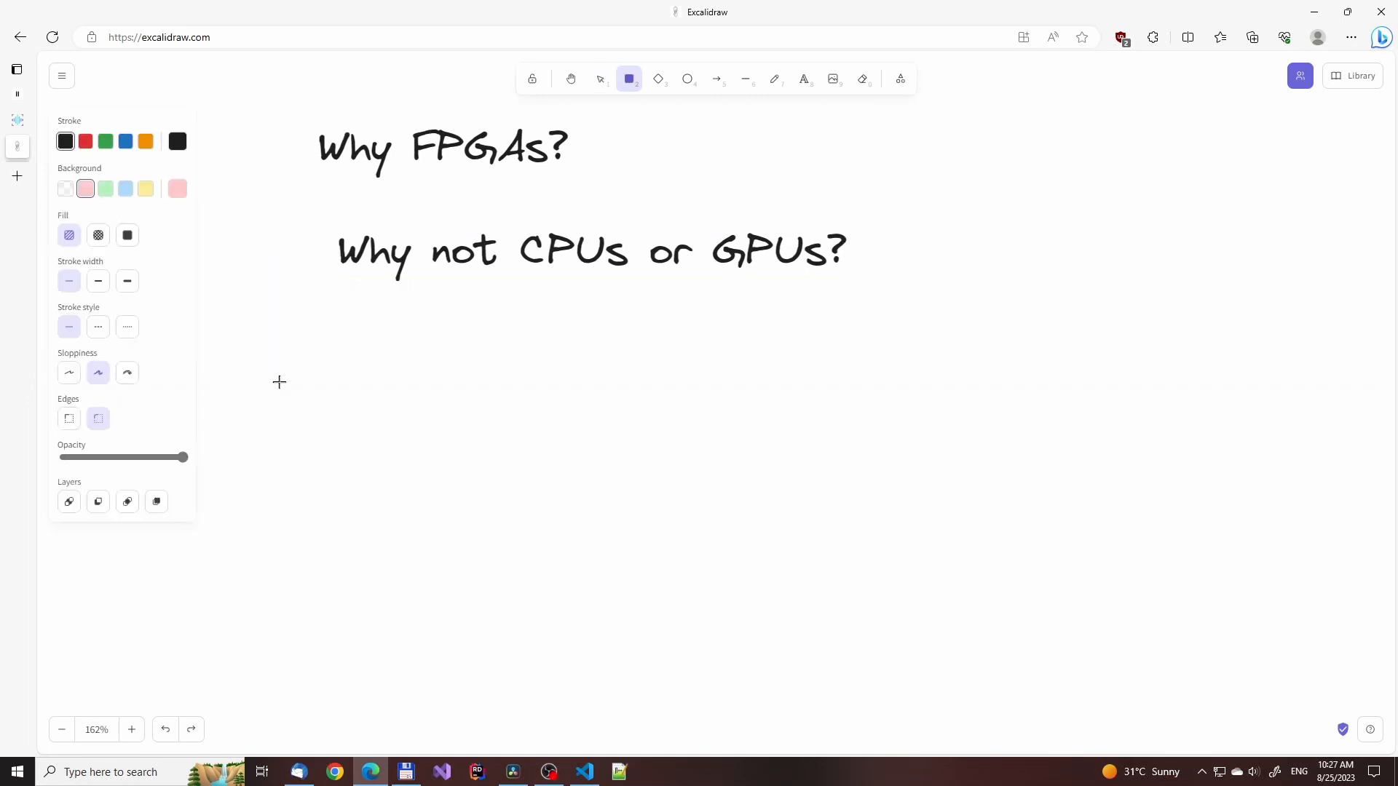
Add the 'CPUs:' caption above where the block row will go
type("C")
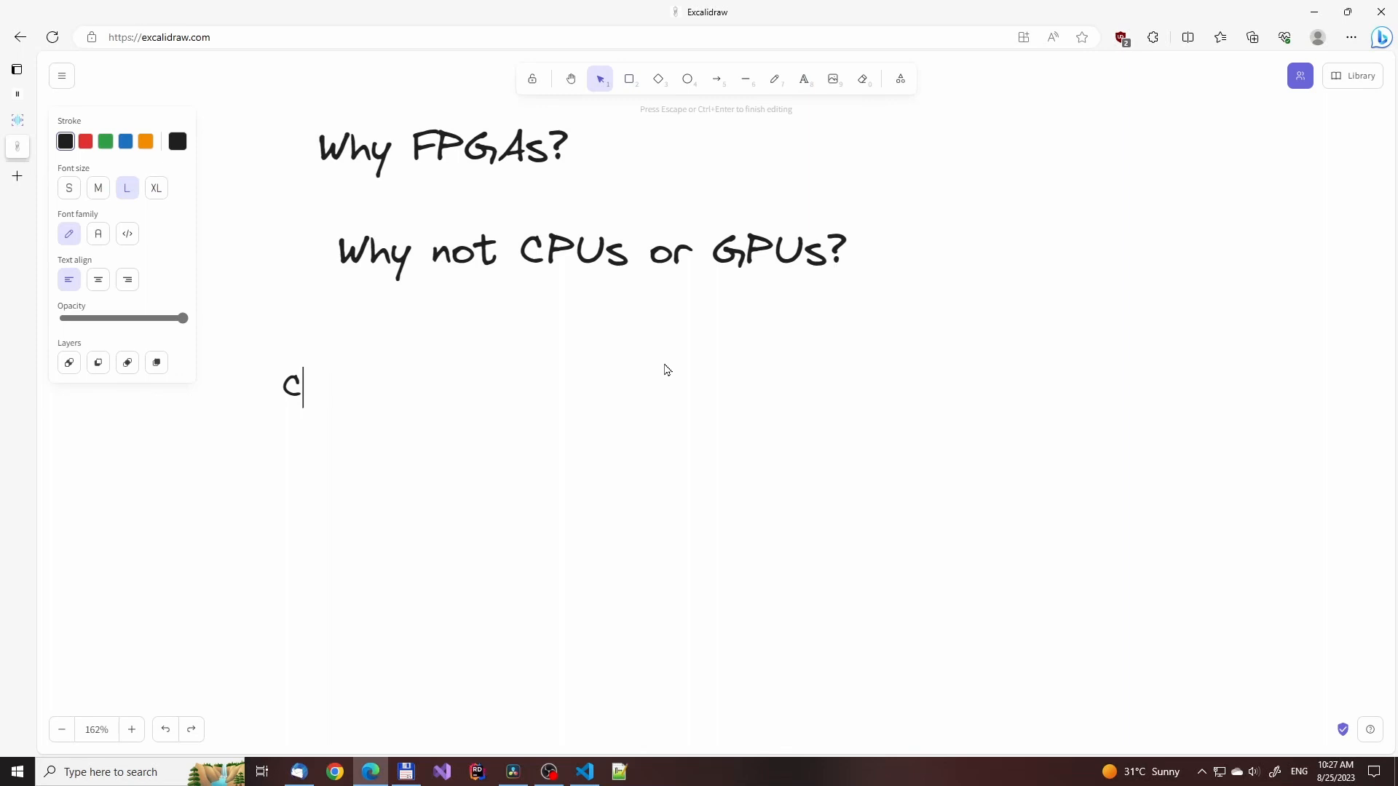
type("PUs:")
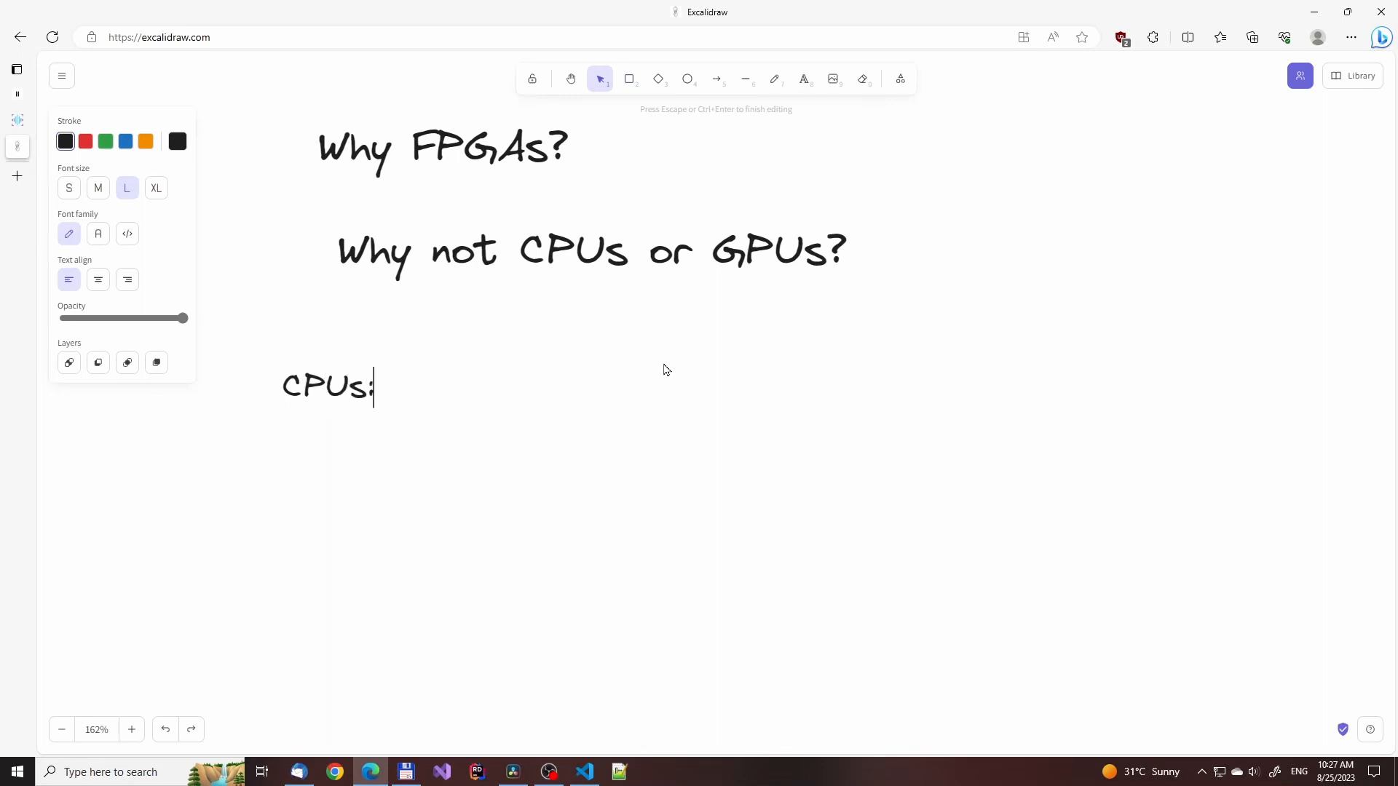
left_click(629, 78)
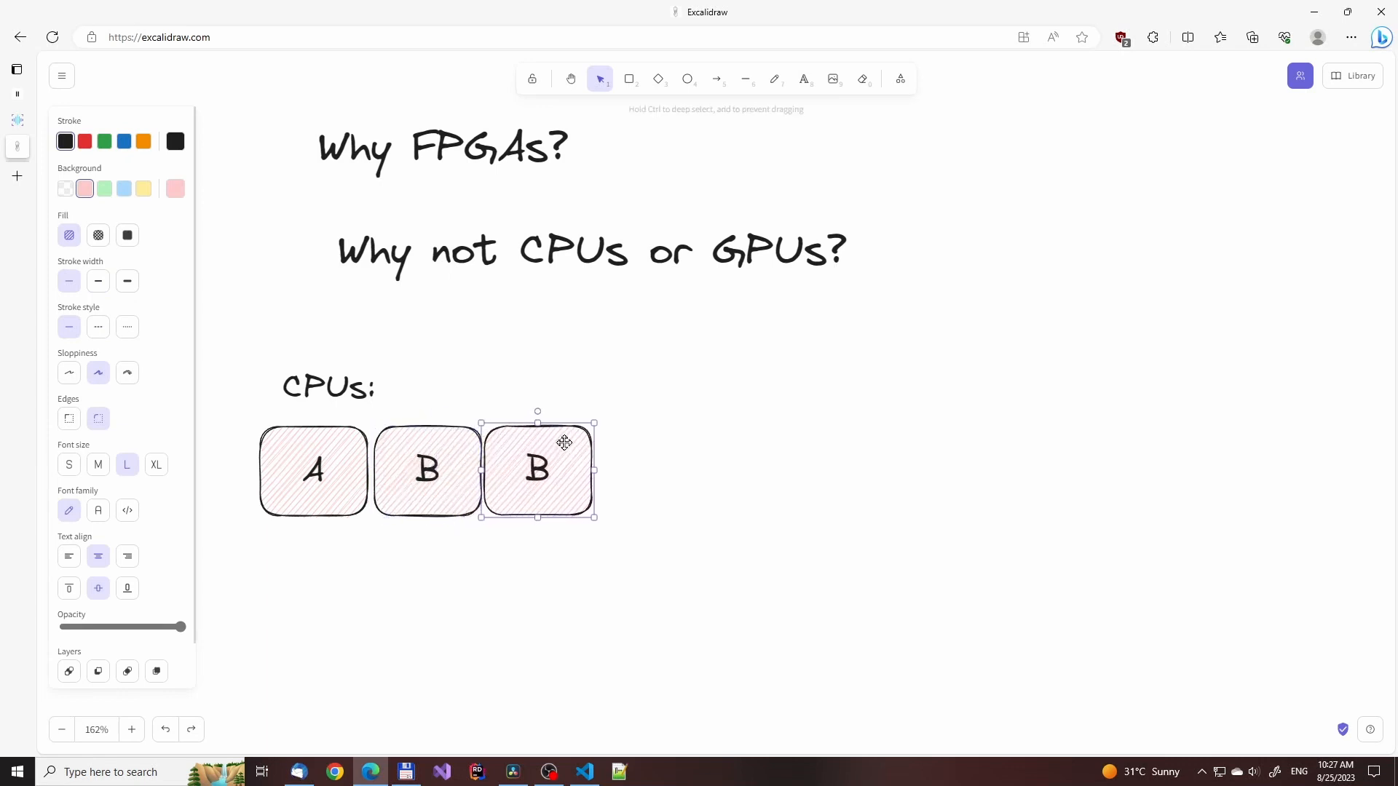
Label the duplicated boxes C and D and add the 'GPUs:' caption below the row
type("C")
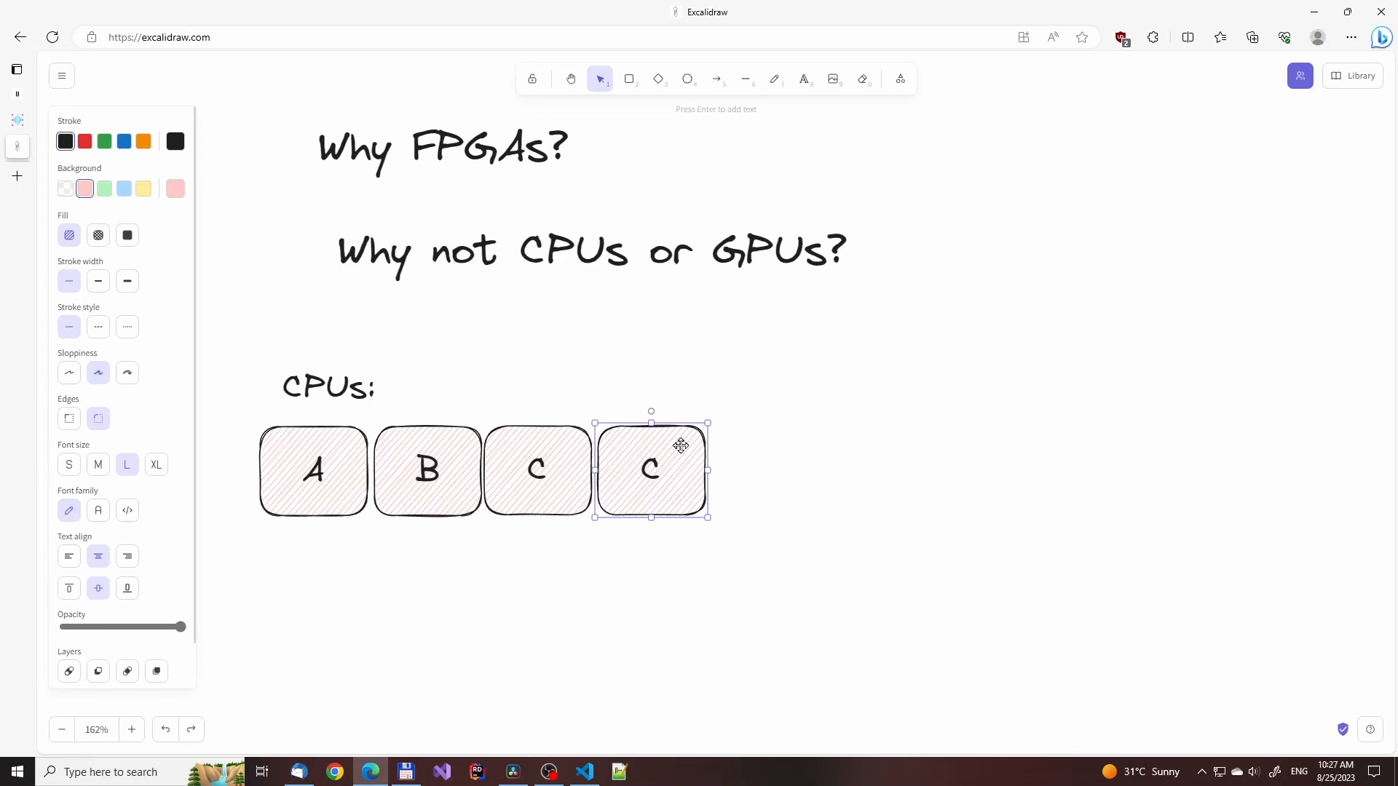
type("D")
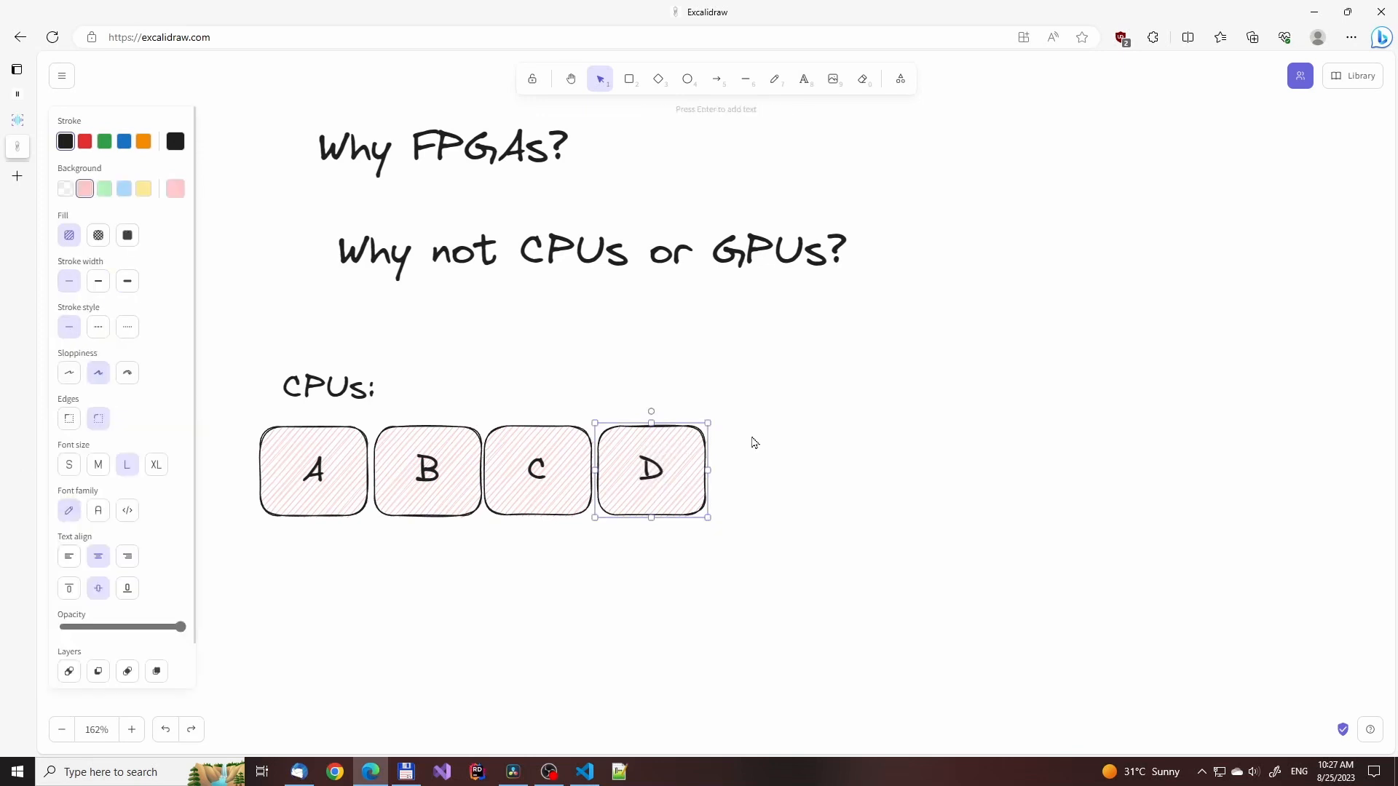
mouse_move(287, 601)
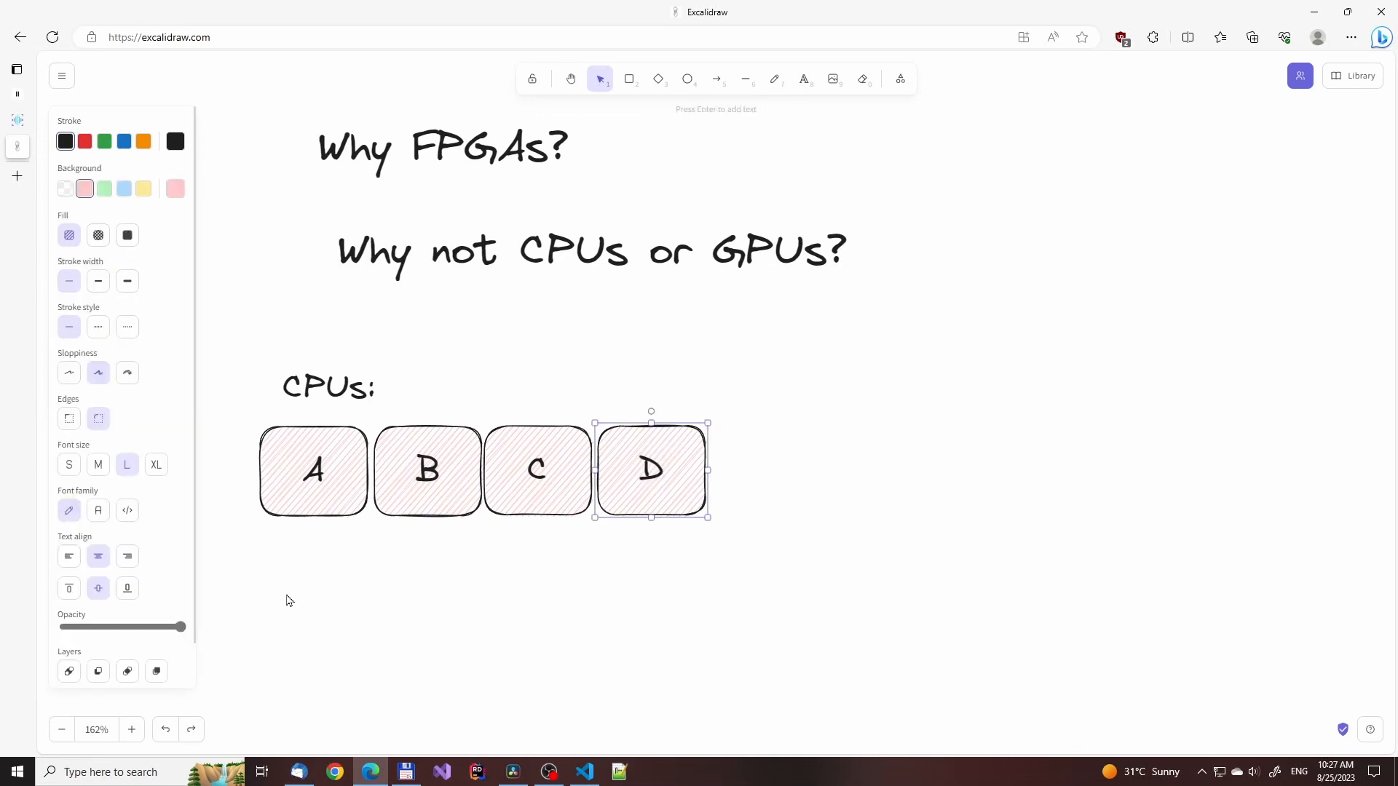
type("GPUs:")
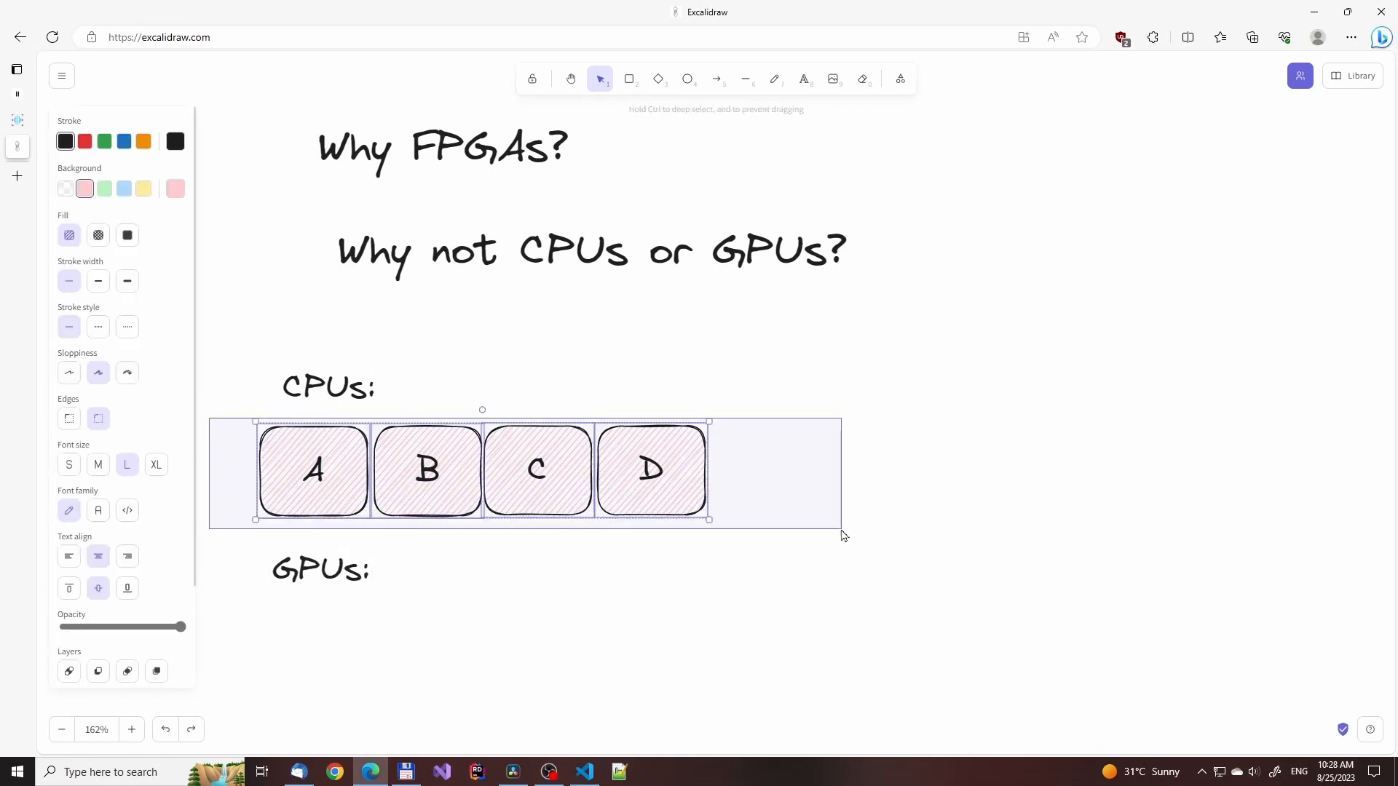
Move the GPU row lower and stretch the GPU B and D blocks much taller
scroll("down", 3)
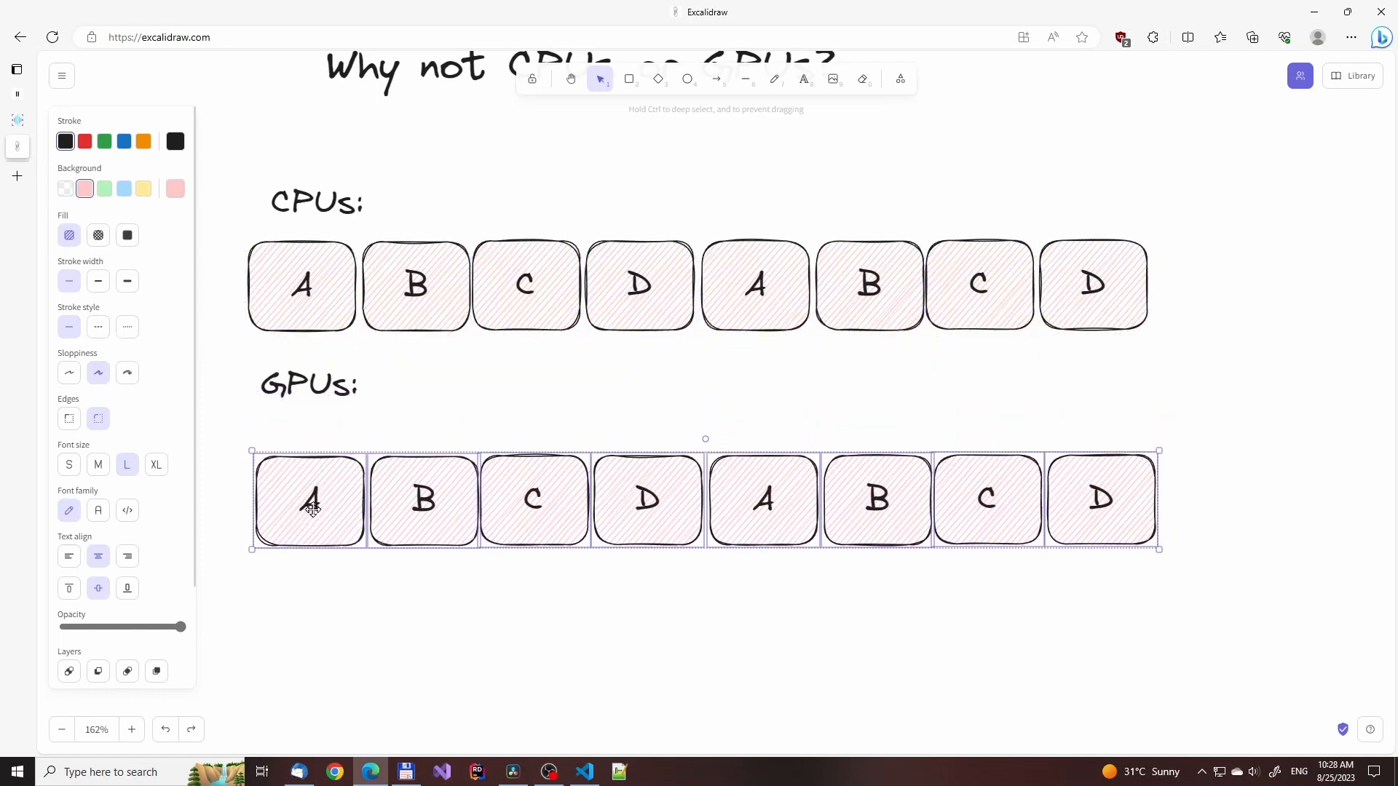
left_click_drag(309, 500, 285, 563)
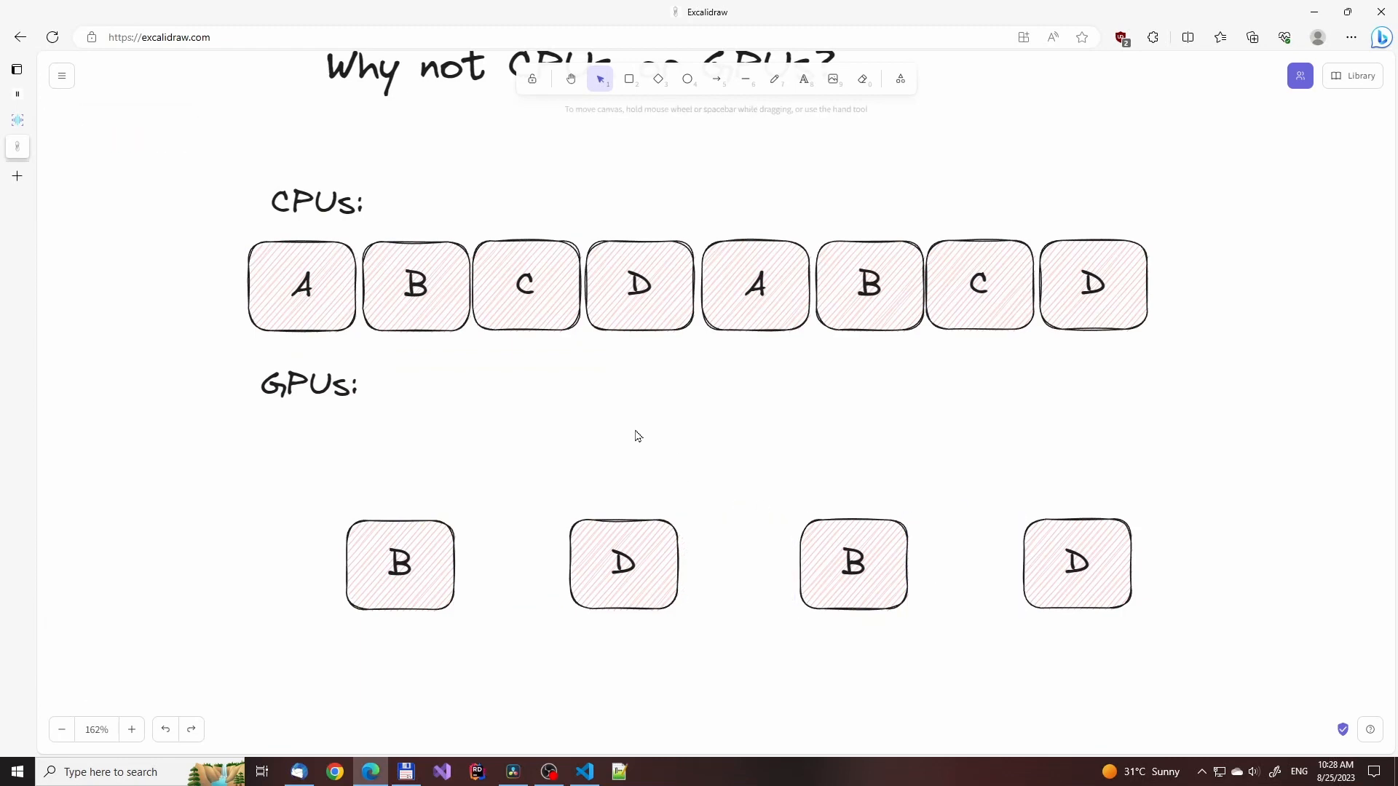
mouse_move(344, 349)
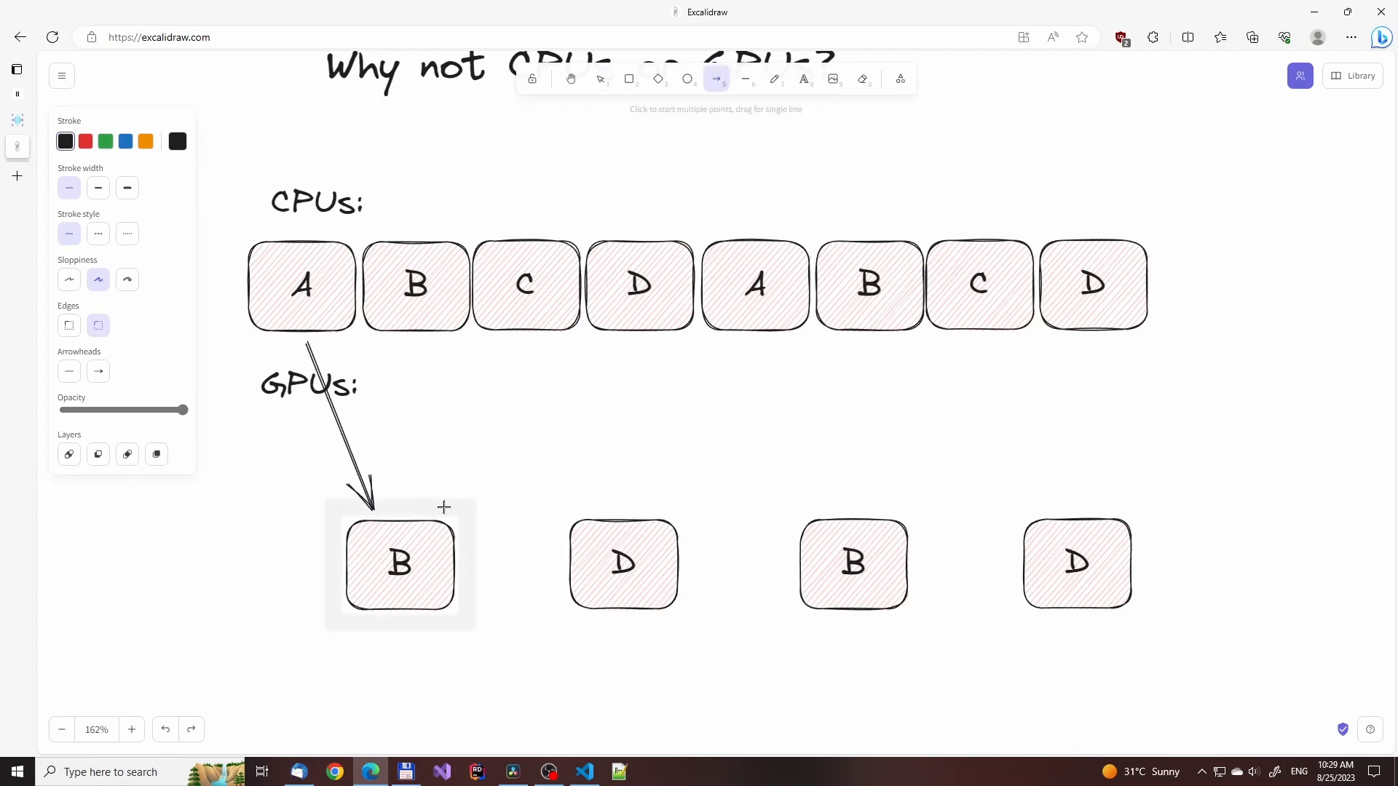
left_click_drag(445, 504, 513, 348)
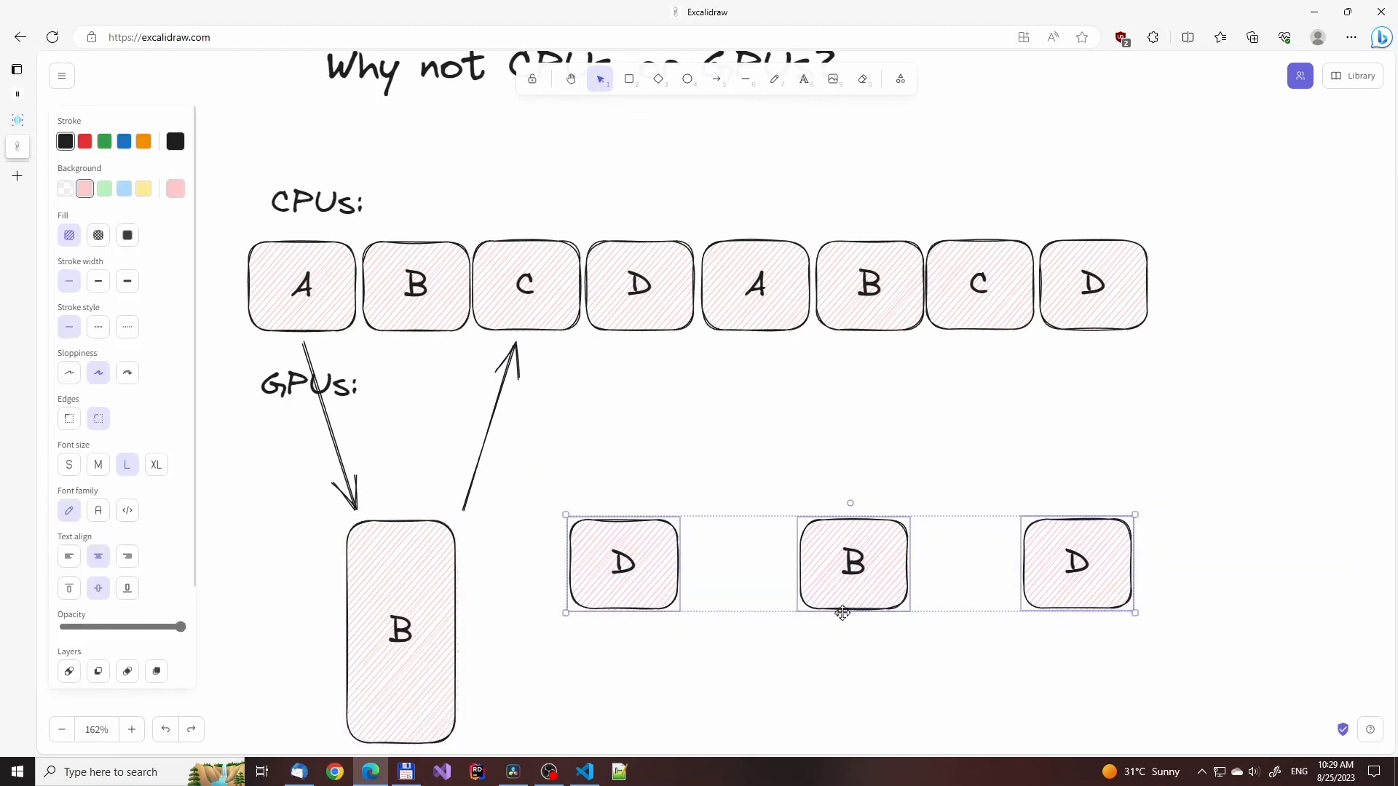
left_click(622, 562)
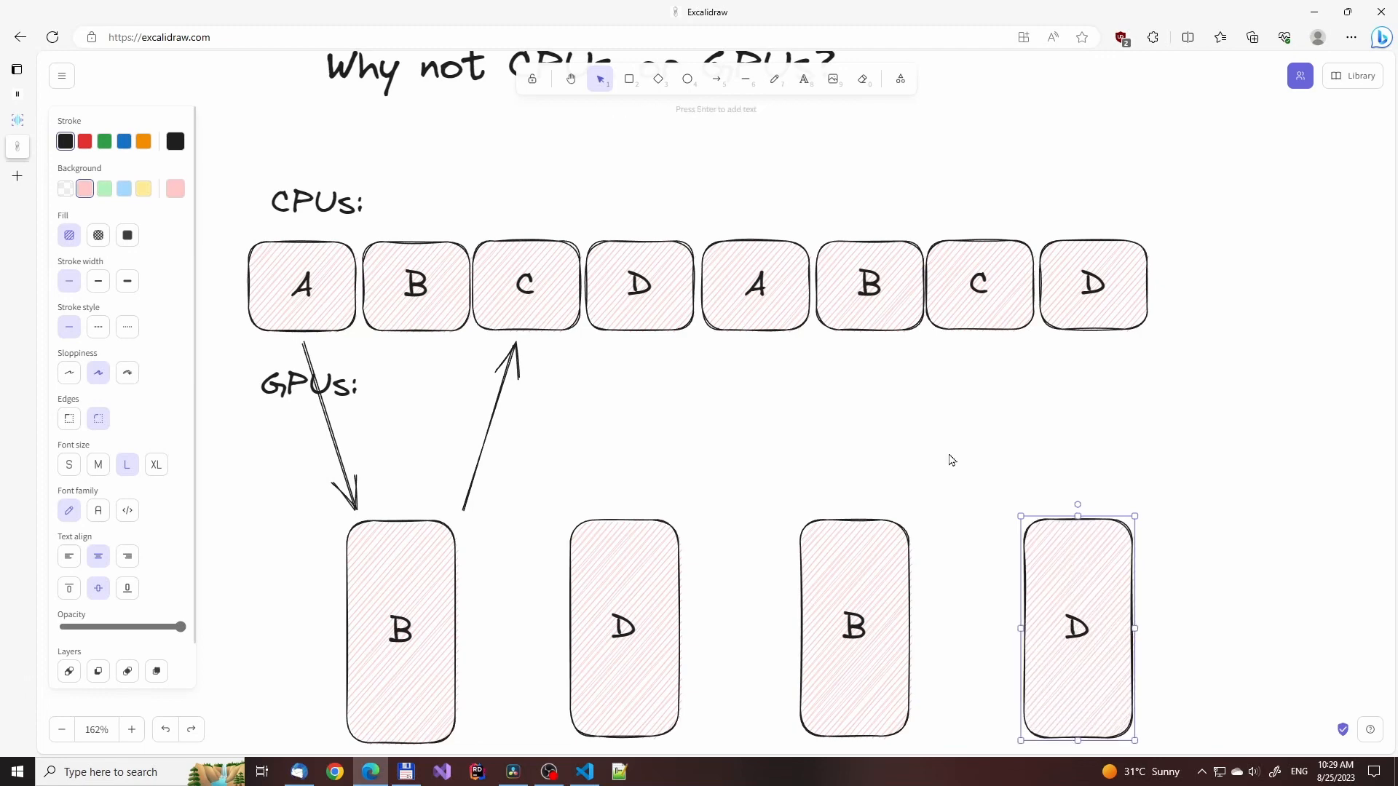
left_click(563, 370)
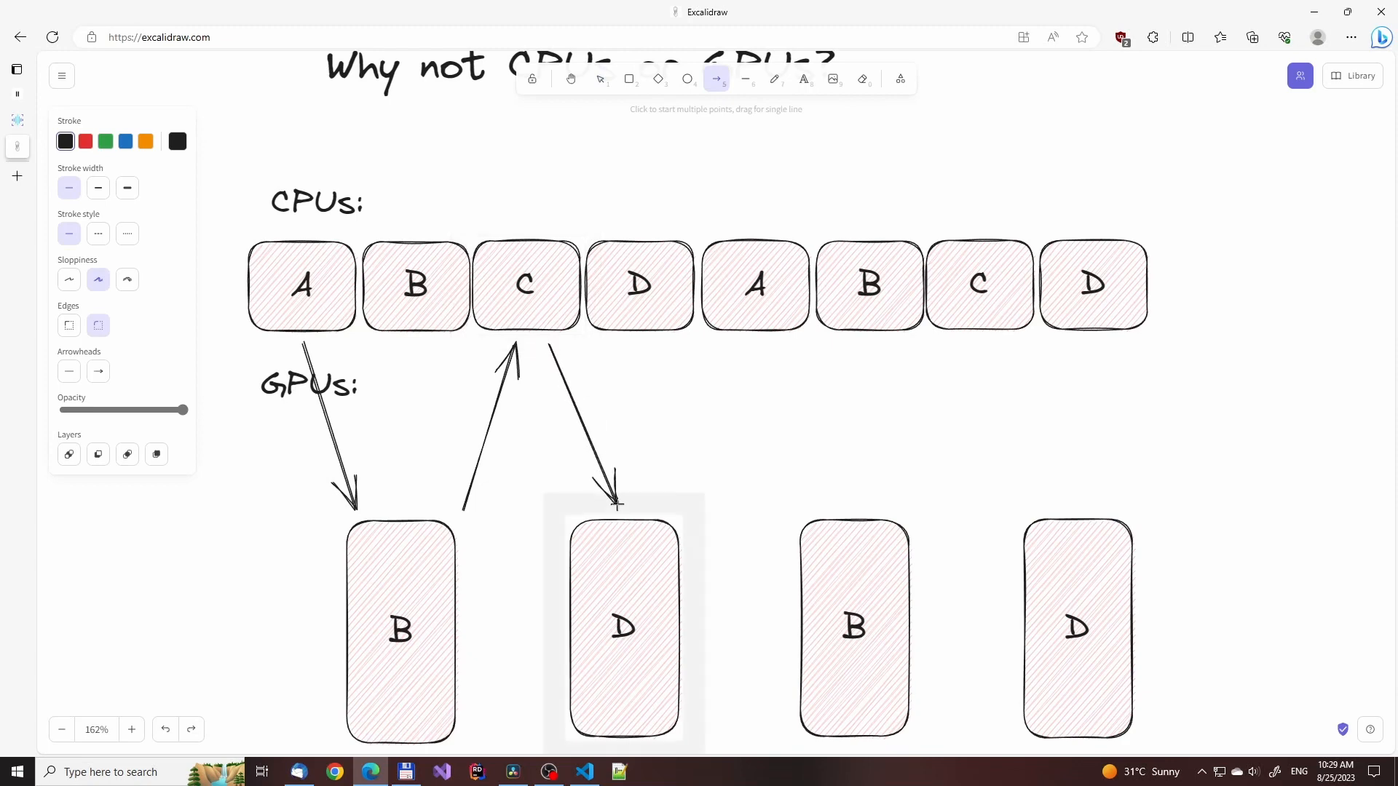
Draw the zig-zag arrow from CPU block C down to the tall GPU D block
left_click_drag(615, 503, 736, 348)
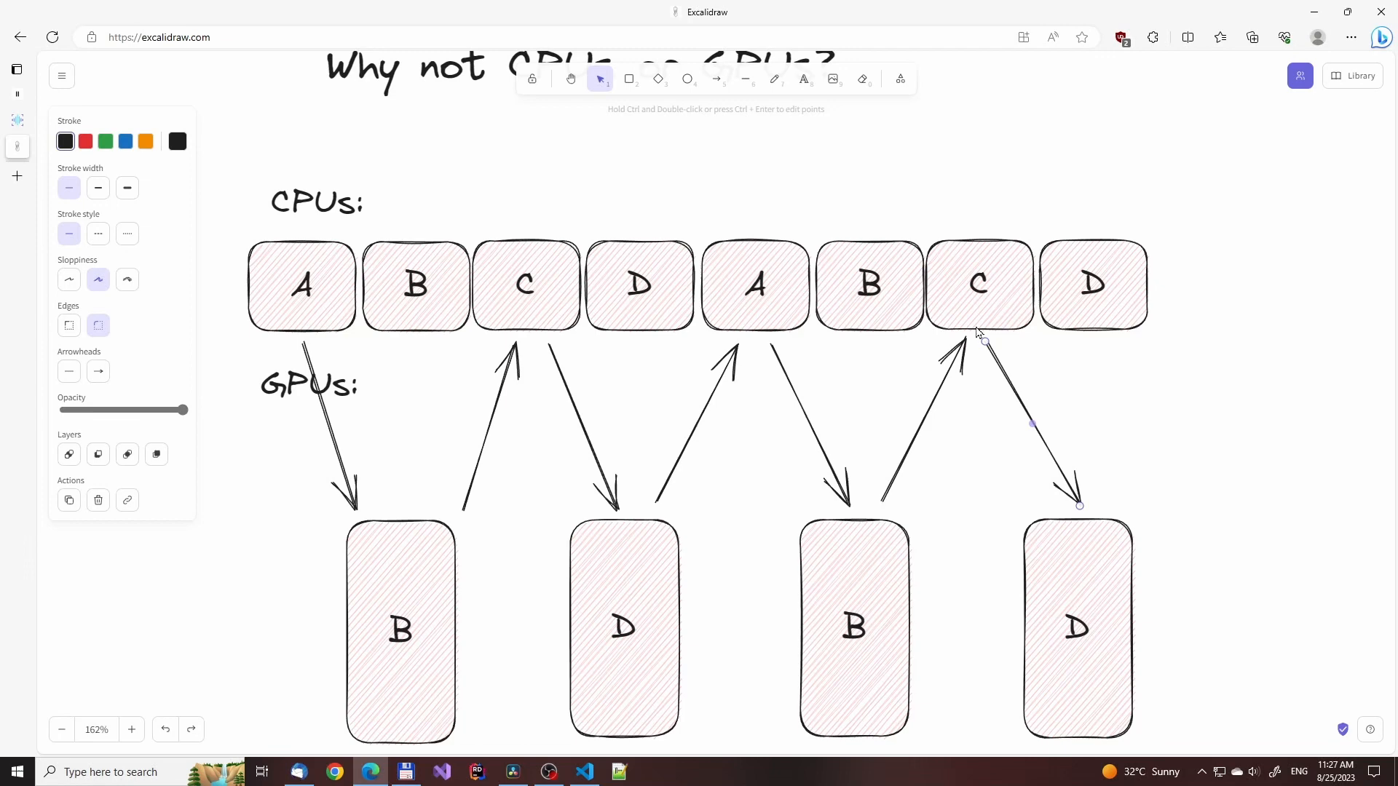
scroll("down", 3)
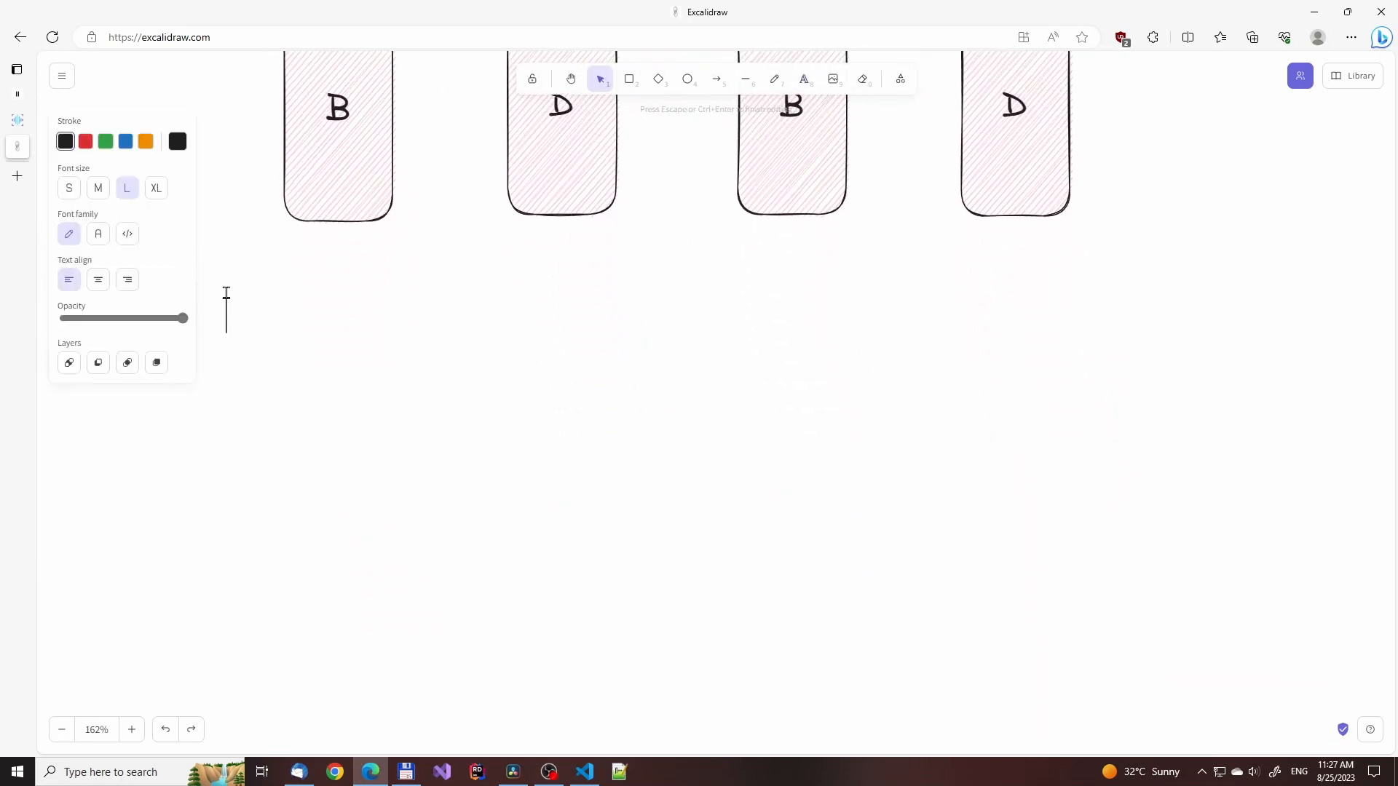
Add the 'FPGAs:' heading and place a copy of the A–D block row under it
type("FPGA")
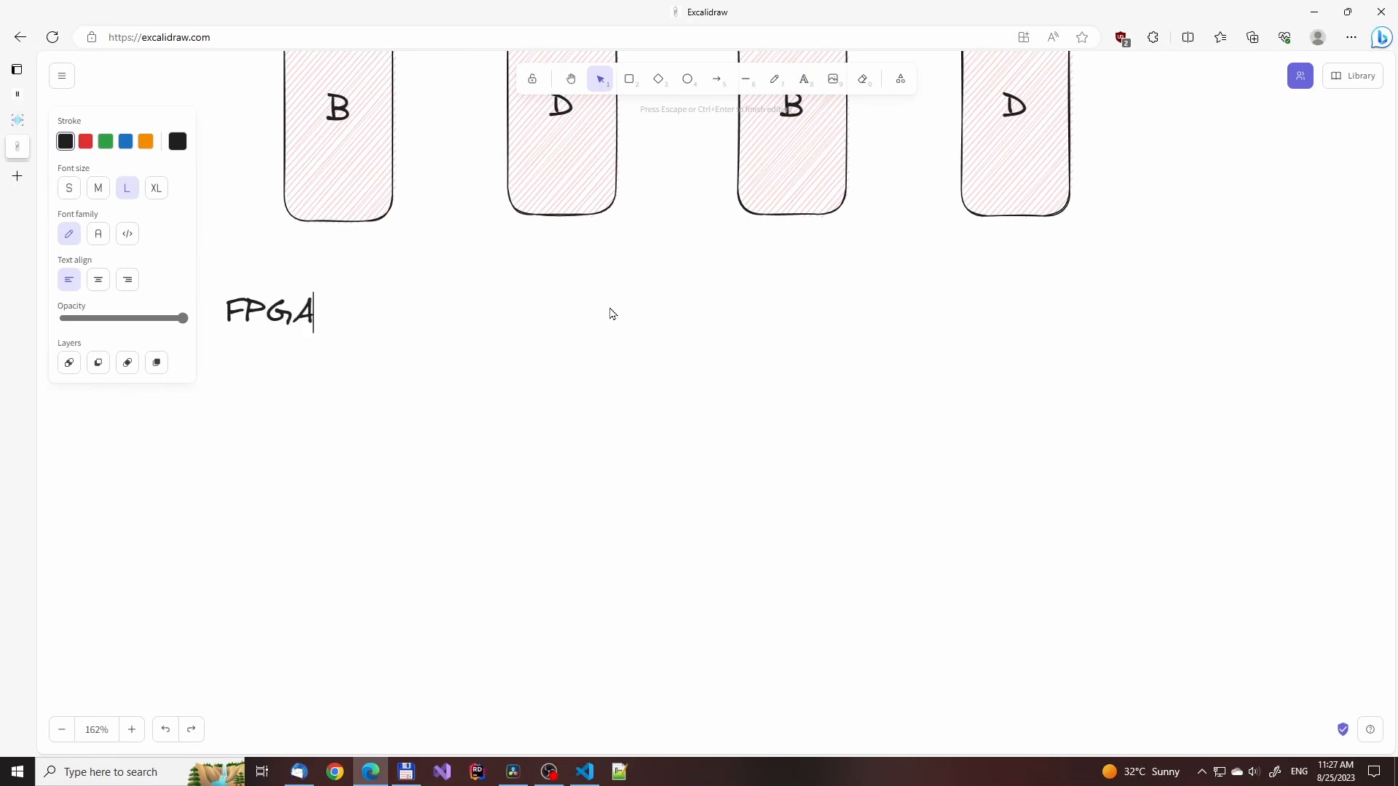
type("s:")
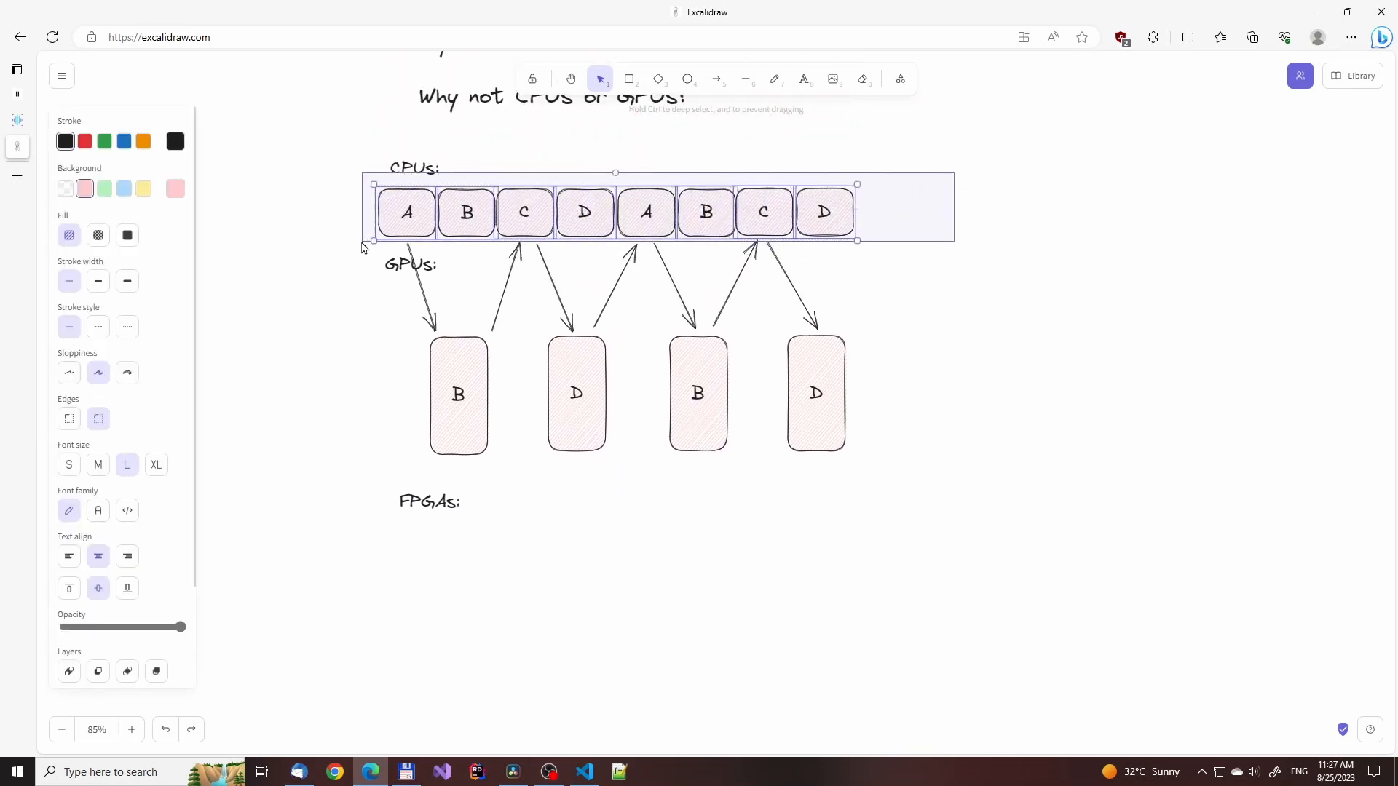
left_click_drag(614, 212, 627, 553)
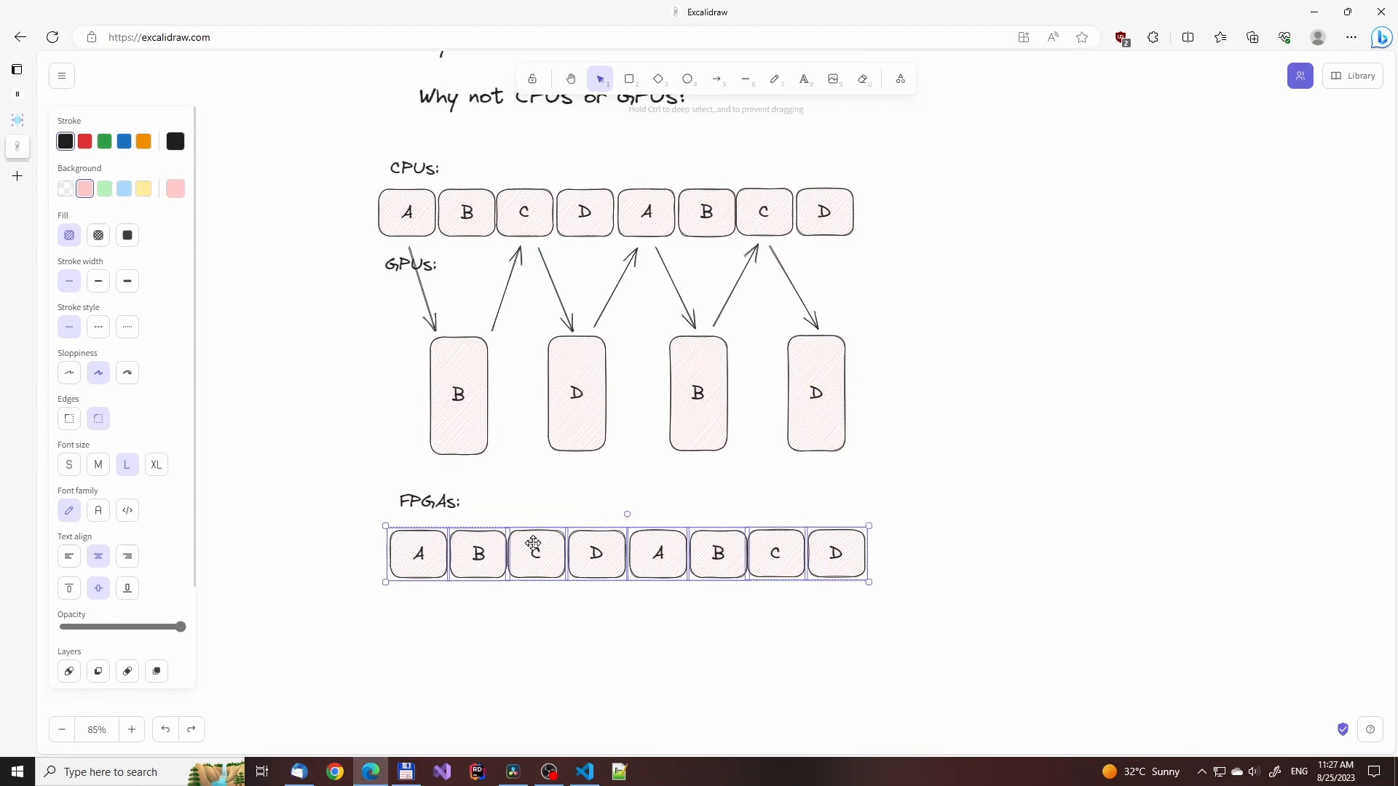
left_click(613, 504)
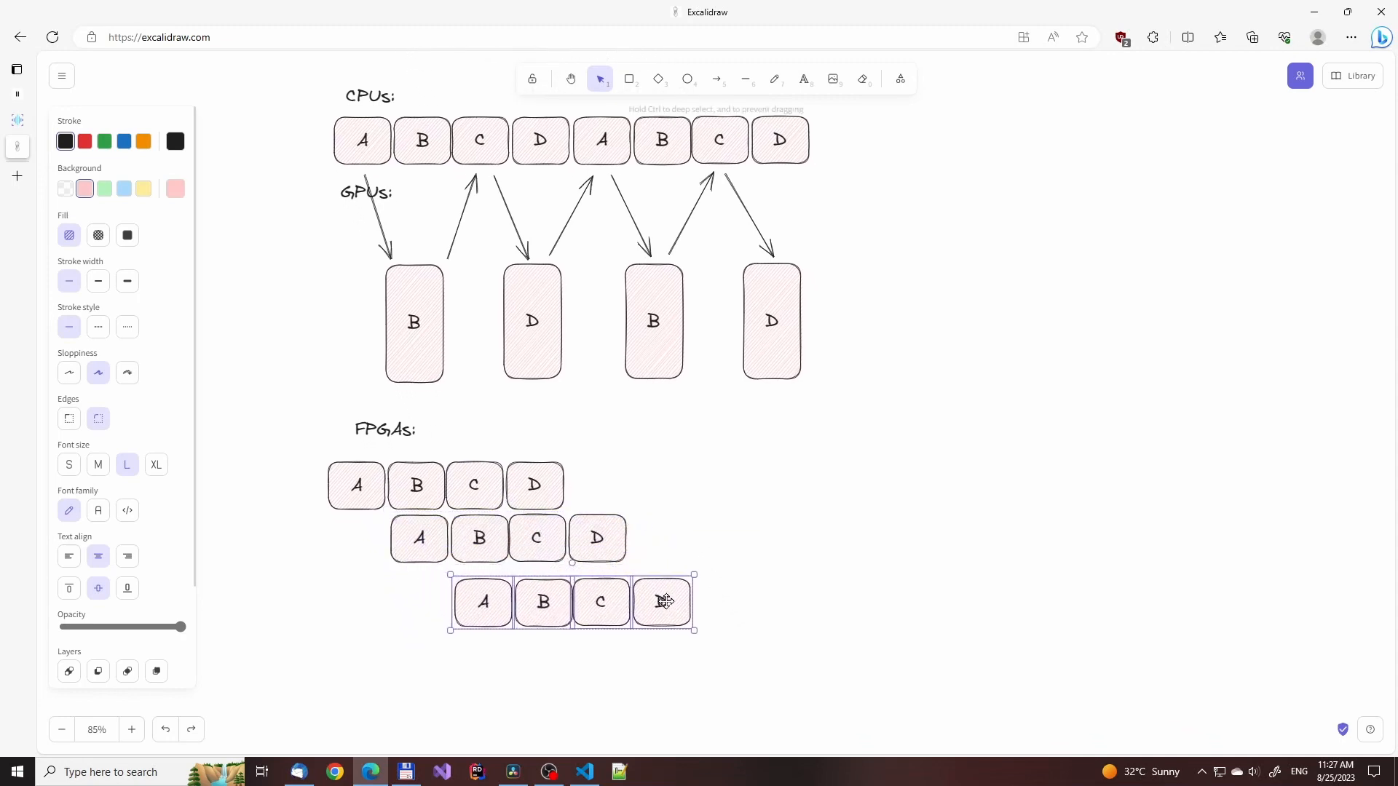
Arrange the further A–D rows below, each shifted one step to the right
left_click_drag(664, 601, 729, 650)
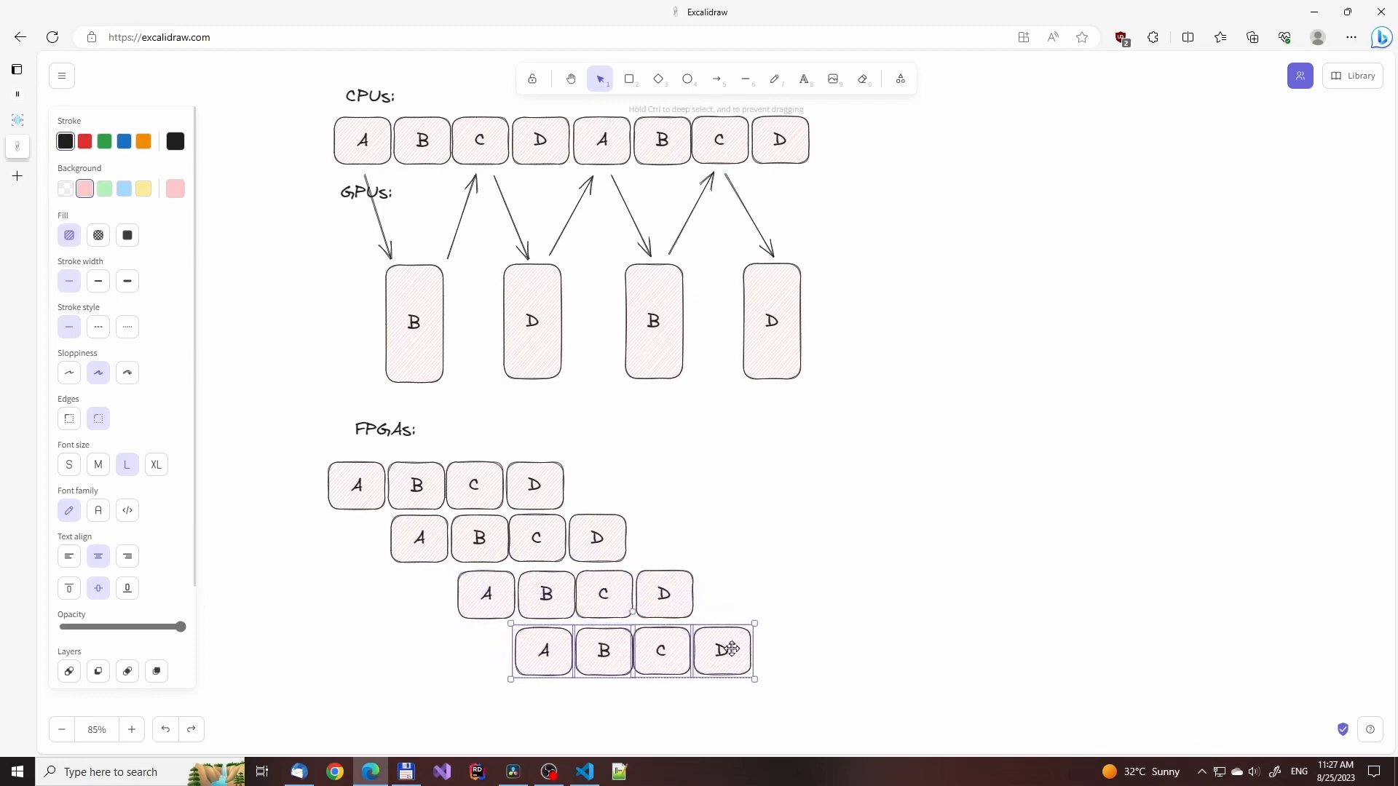
left_click_drag(724, 649, 744, 635)
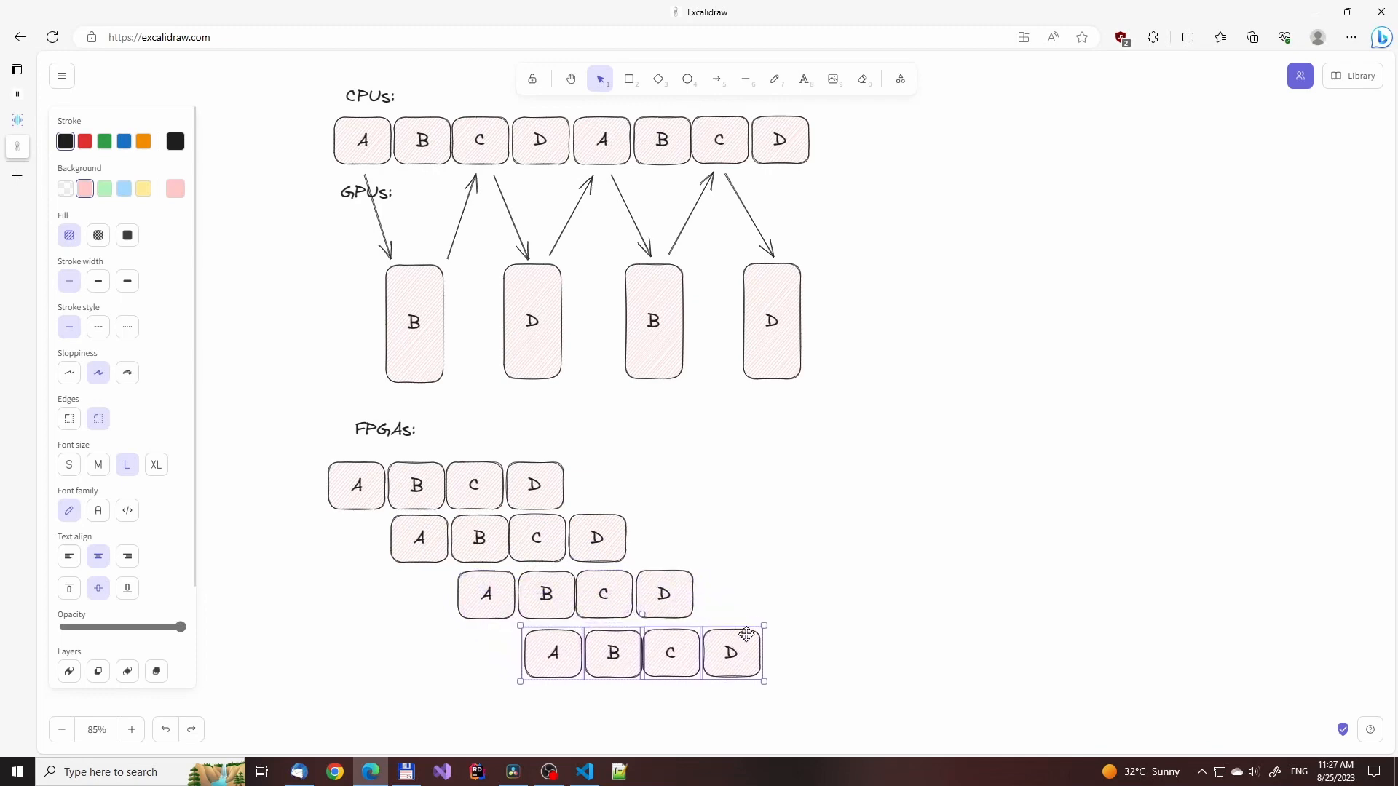
left_click(876, 555)
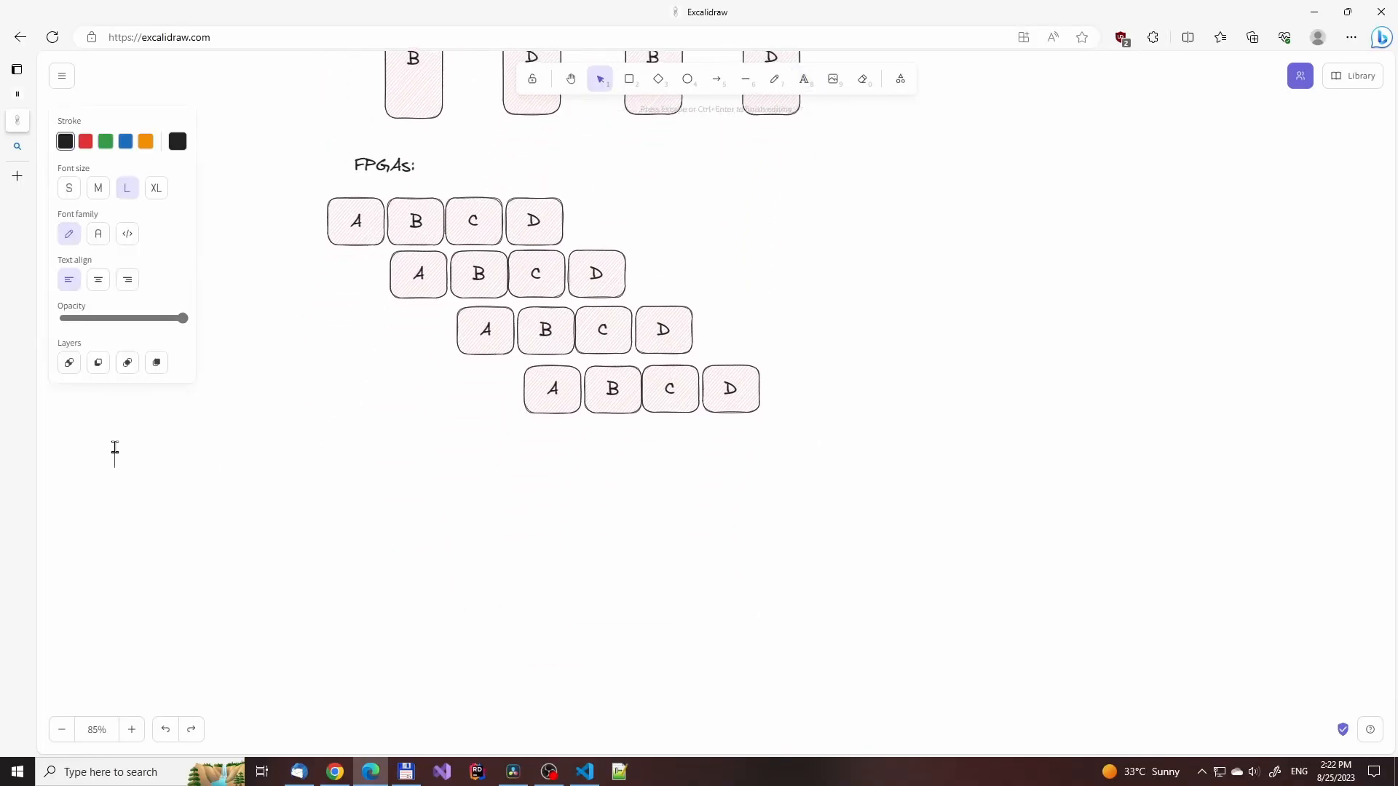
Caption the FPGA rows about parallelism with inbuilt AI cores and copy the tall-block group below
type("They can also do parallelism")
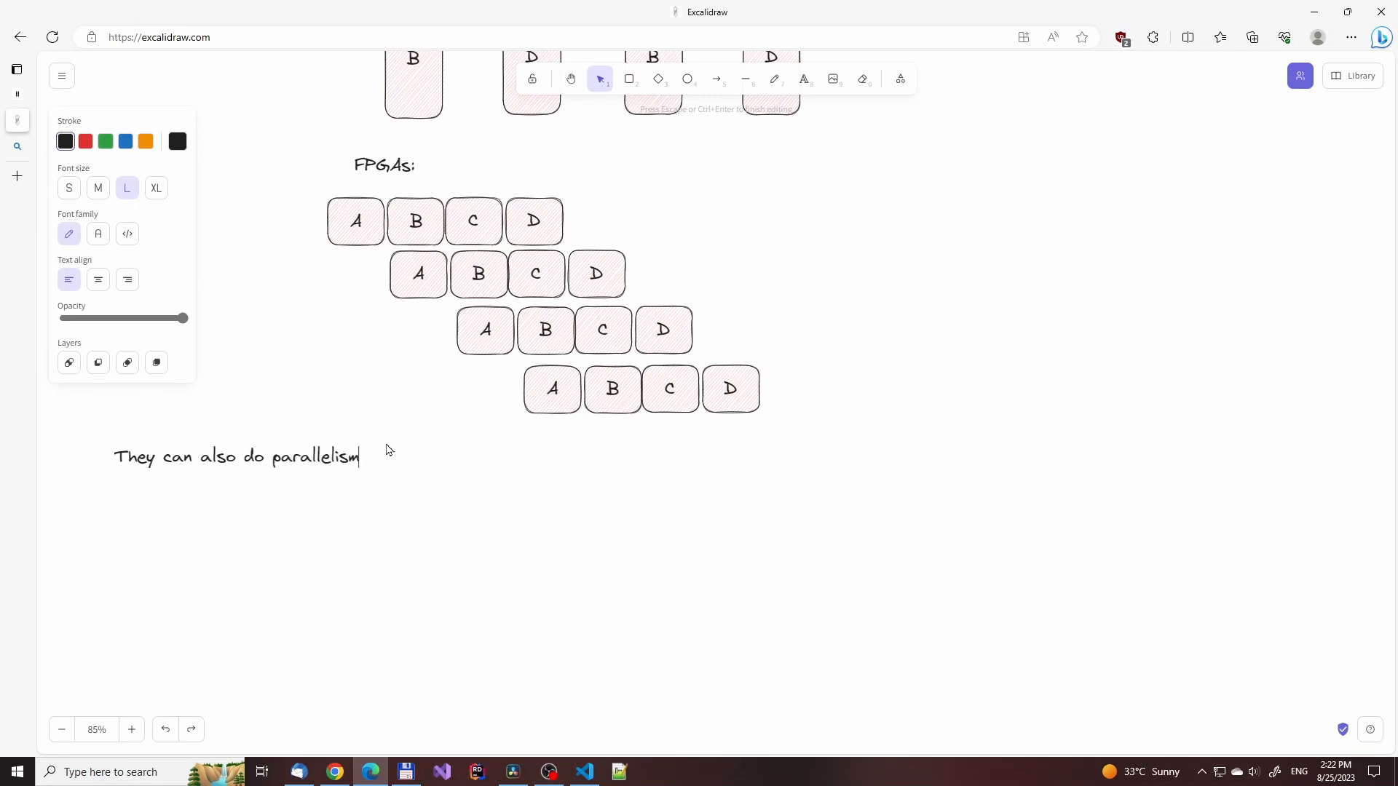
type("with the inbuilt AI cores")
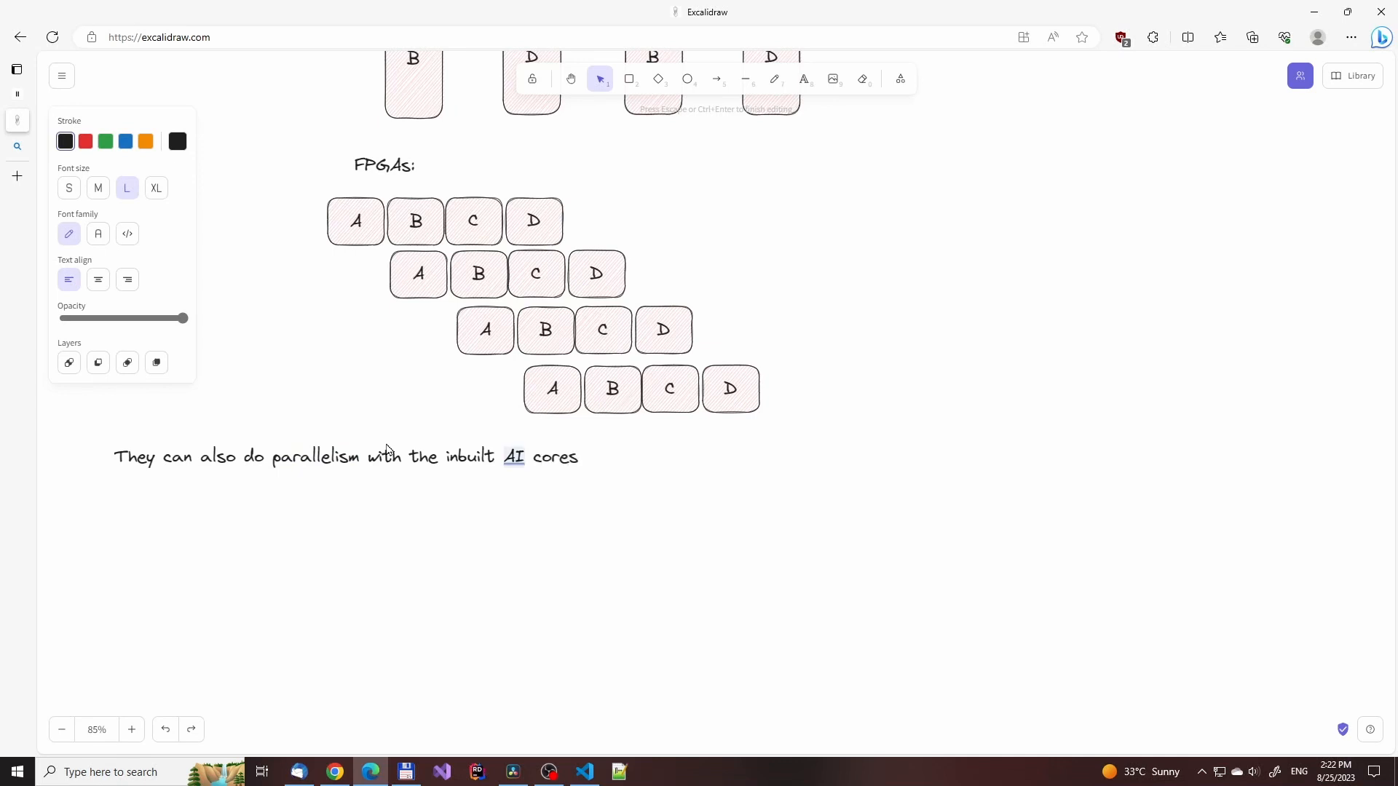
left_click(415, 222)
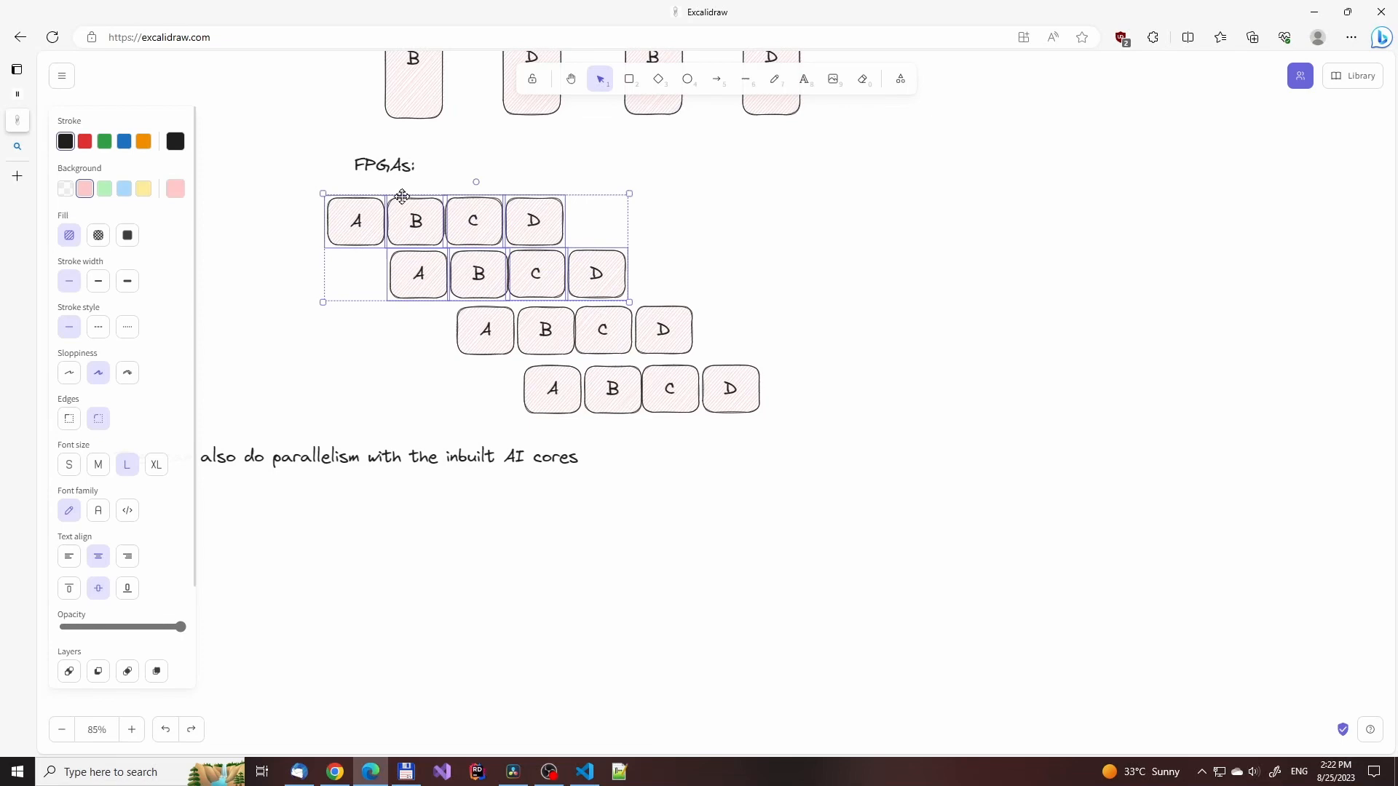
scroll("down", 3)
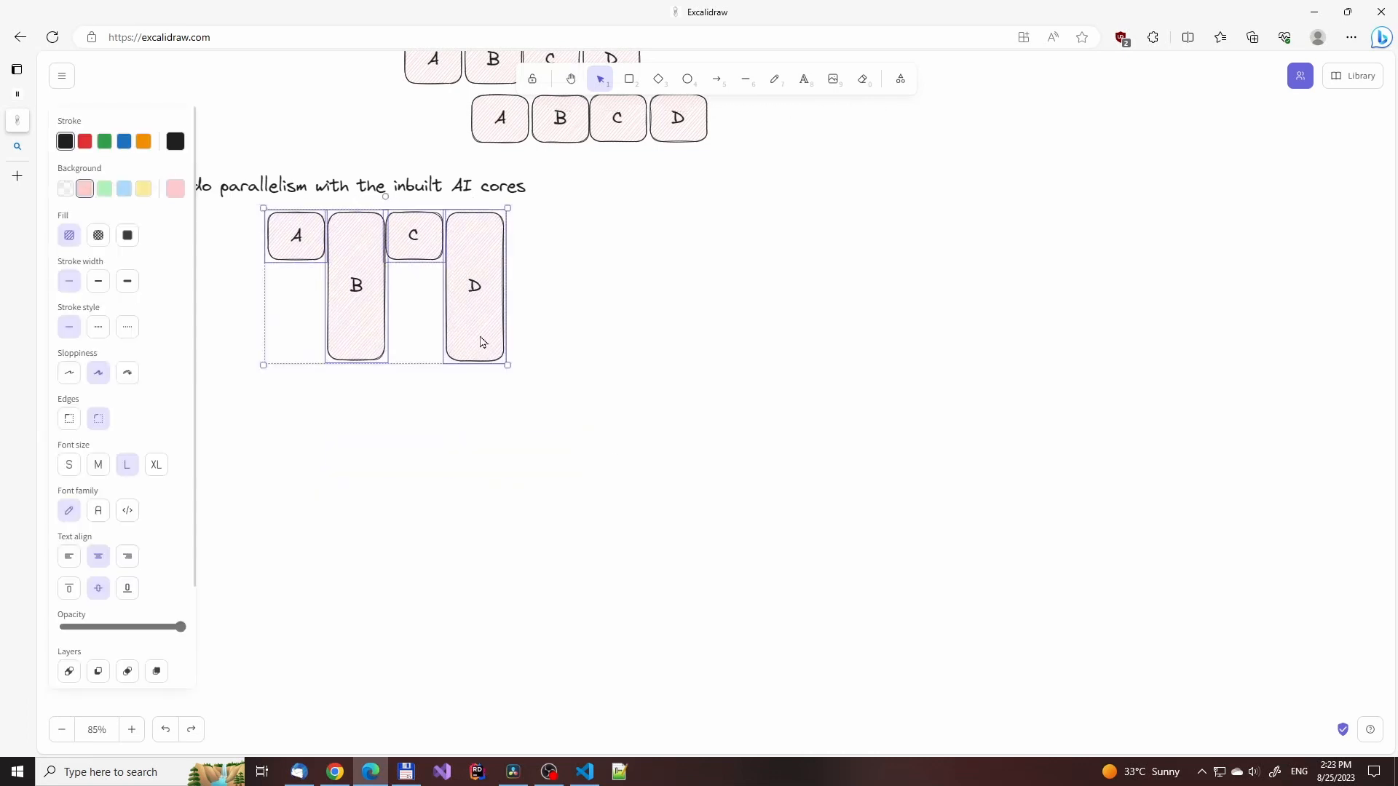
left_click_drag(384, 286, 439, 459)
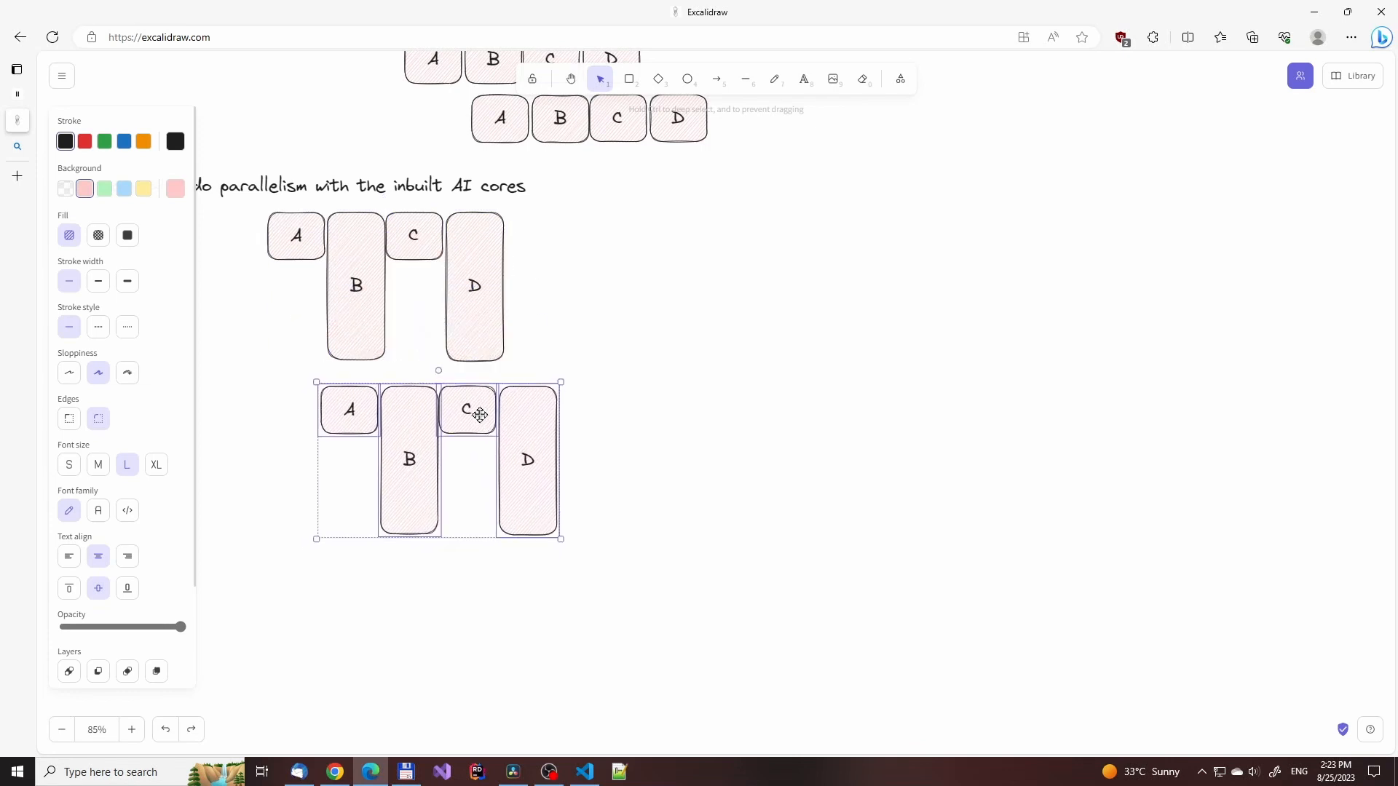
Add the caption about pumping data back over the PCIe bus beneath the block groups
left_click(121, 549)
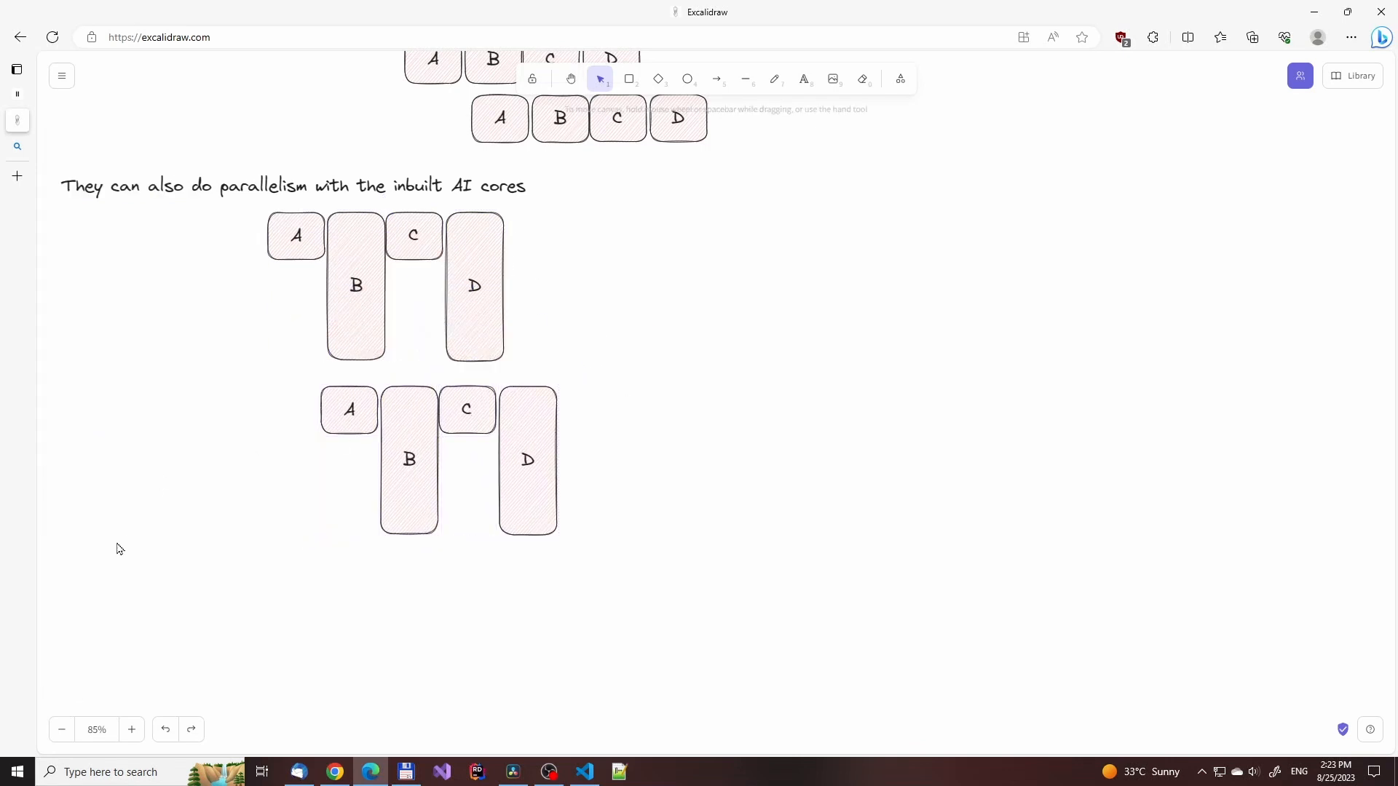
type("All of this without having to p")
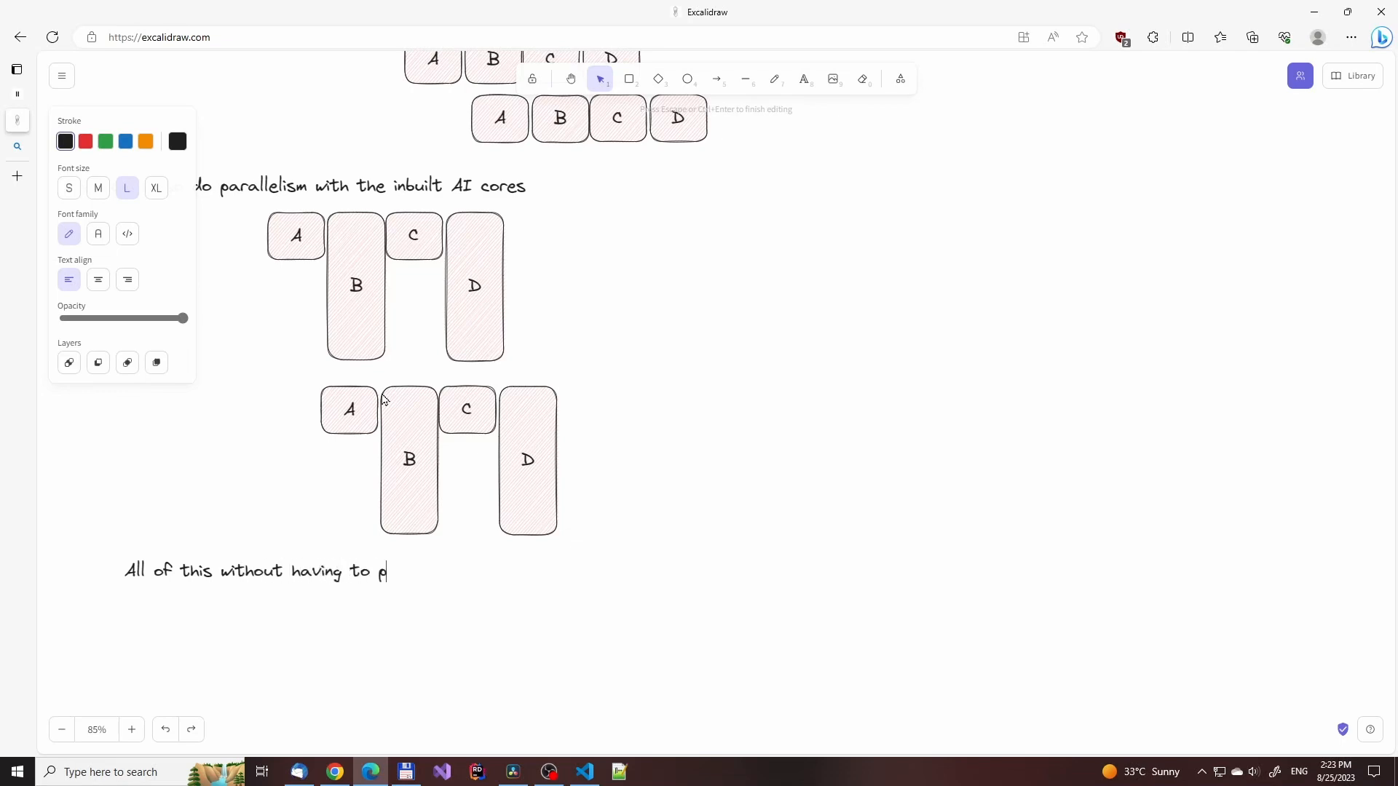
type("ump data back and forth over the")
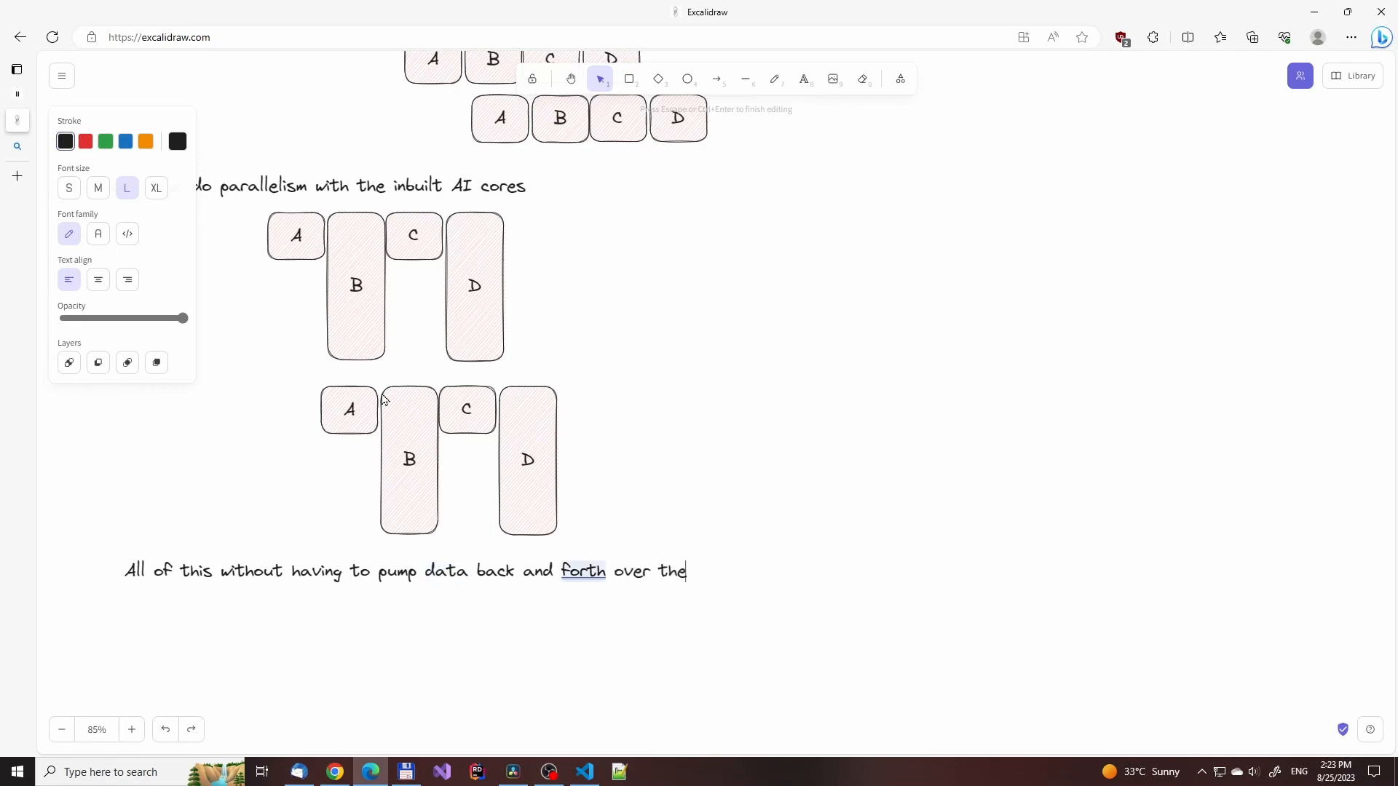
type("pcie bu")
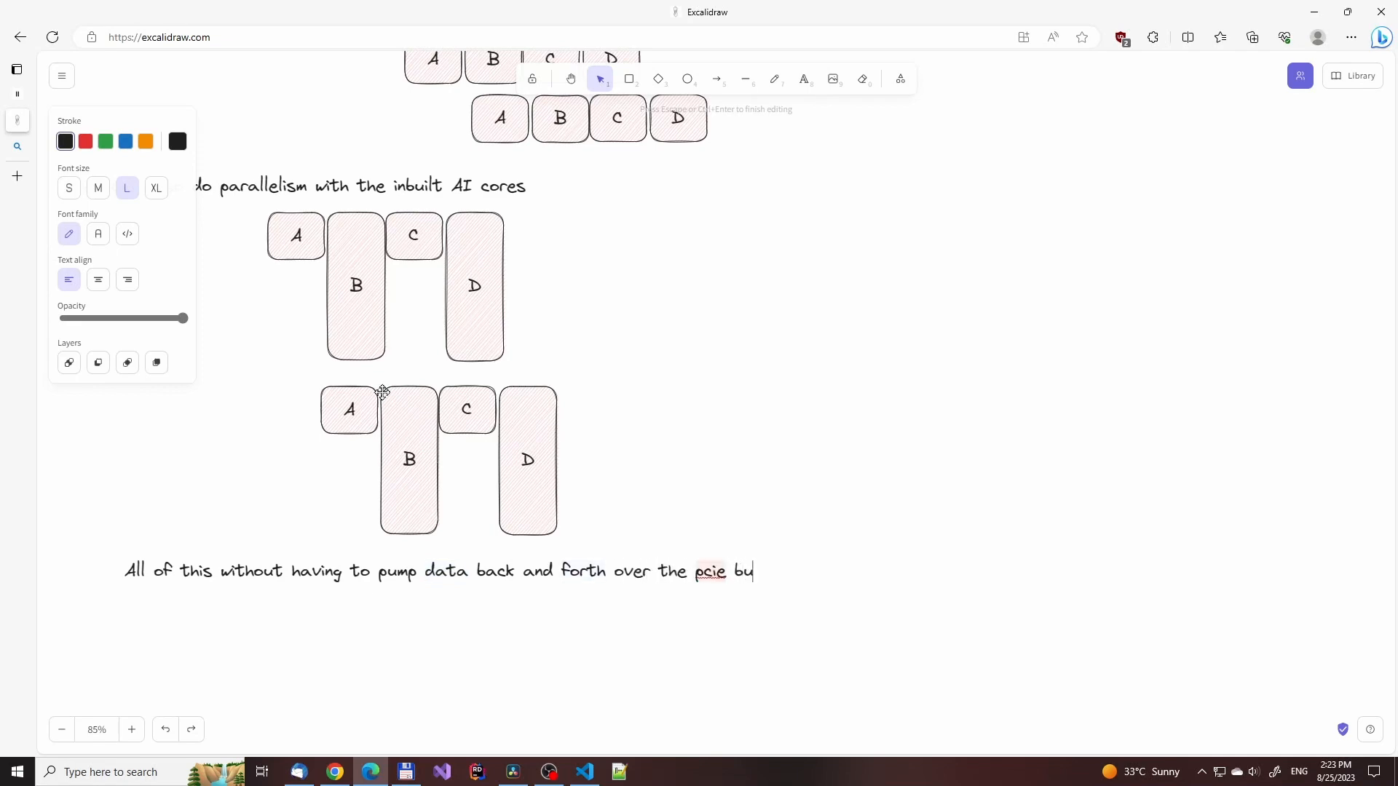
type("ss")
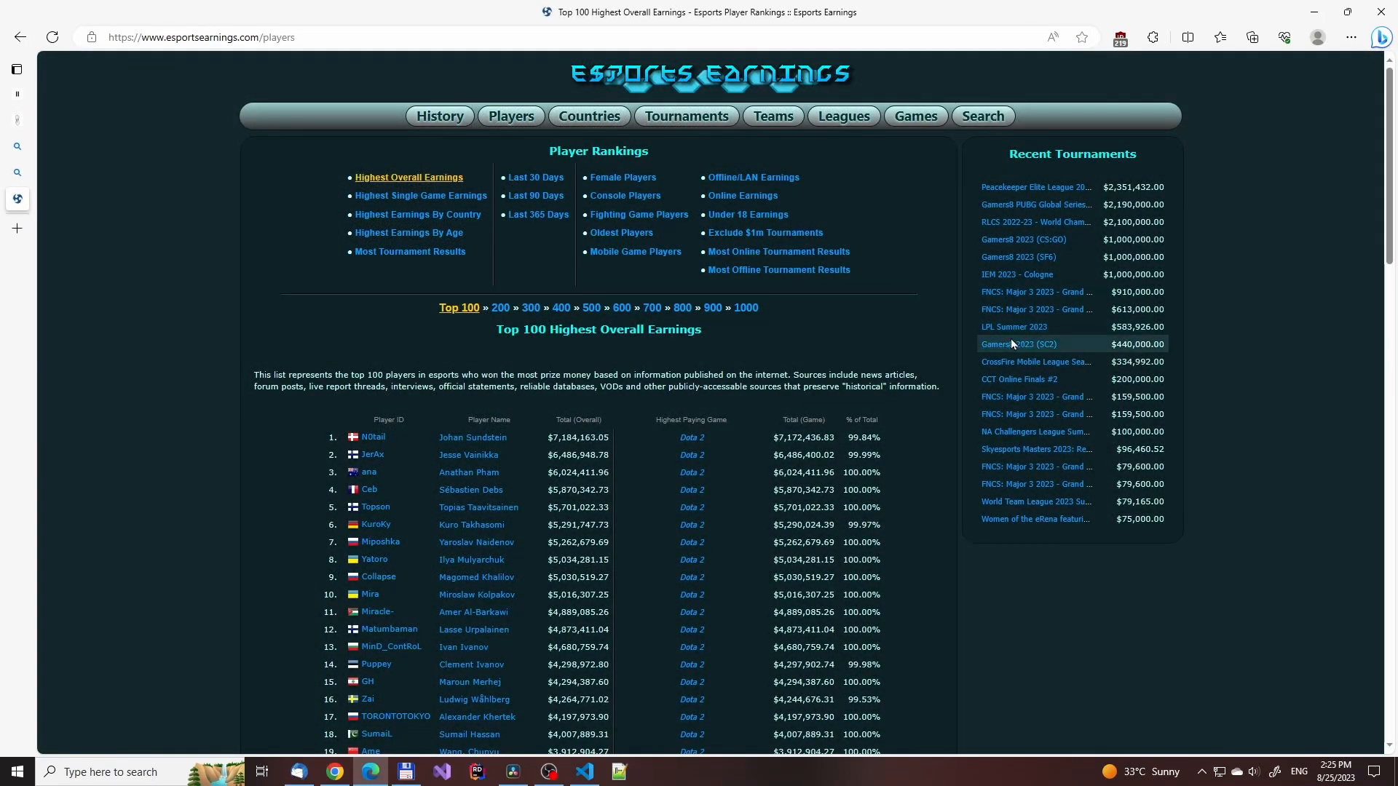
Scroll down the Top 100 Highest Overall Earnings list past the thirtieth player
scroll("down", 3)
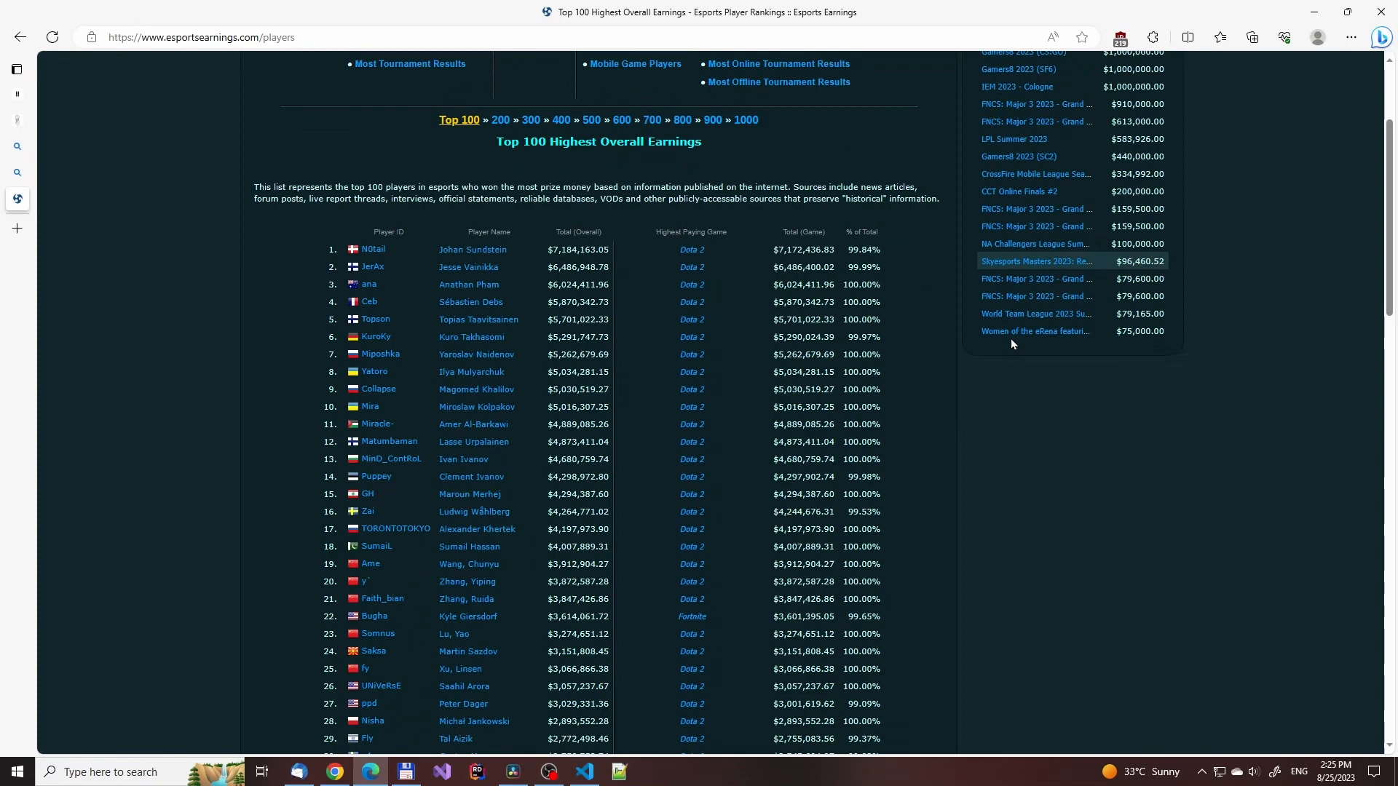
scroll("down", 3)
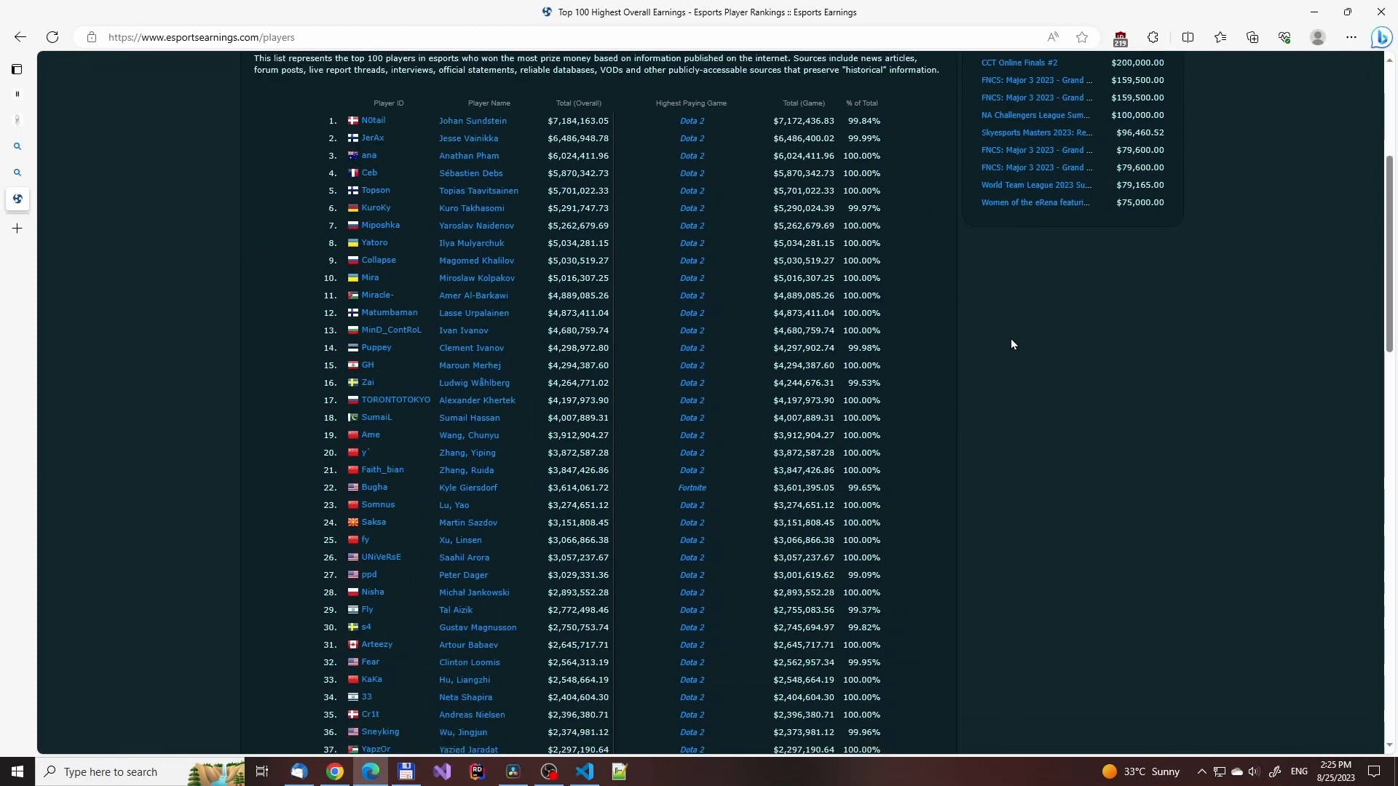